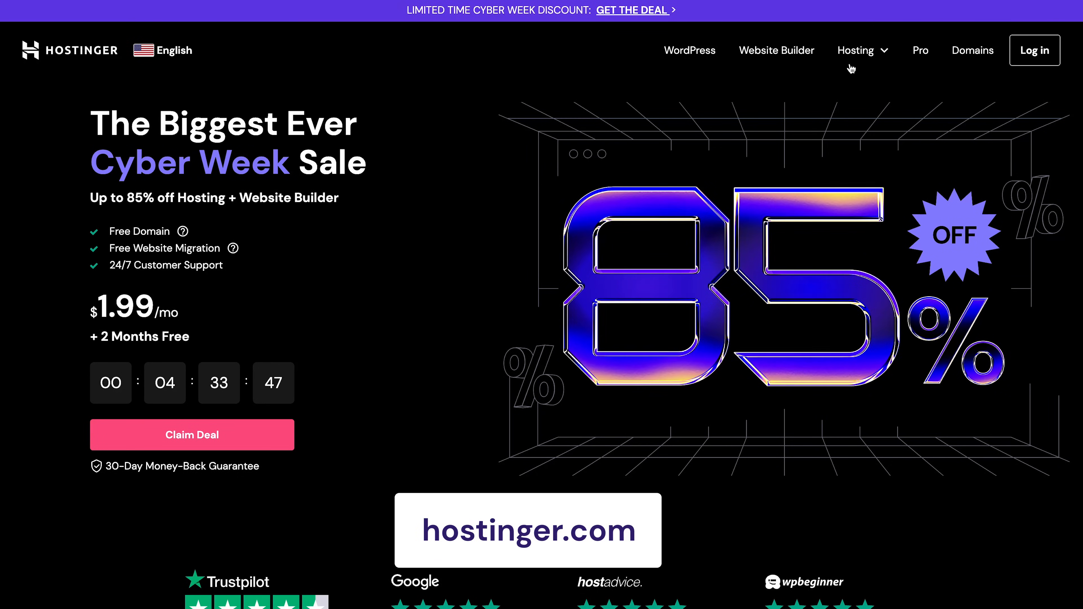
# - Go to the VPS Hosting offer from the Hosting menu and scroll to the KVM plan cards
pyautogui.click(857, 50)
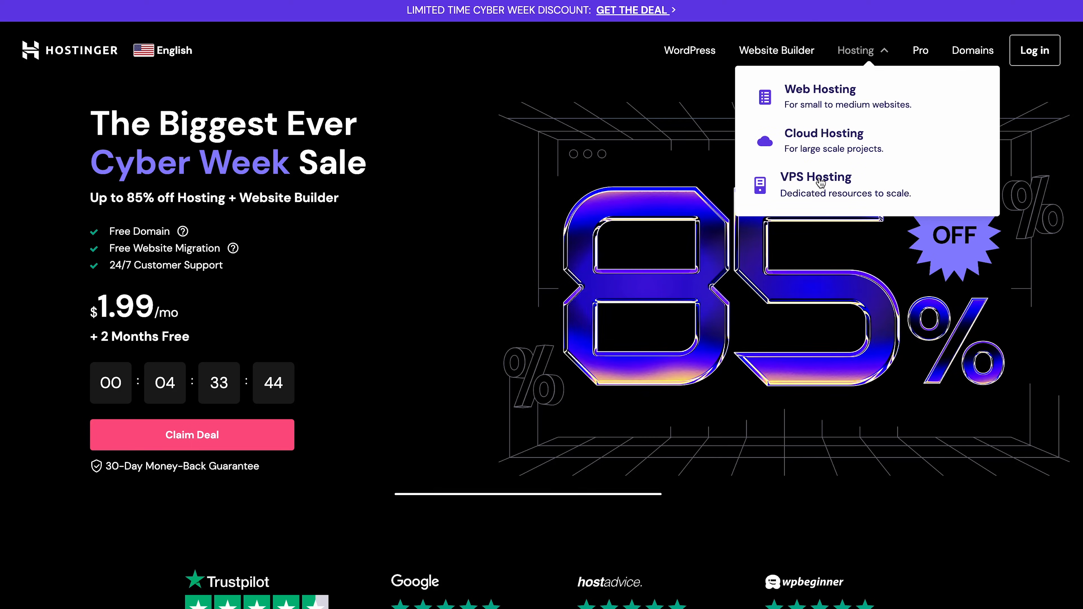
pyautogui.click(816, 177)
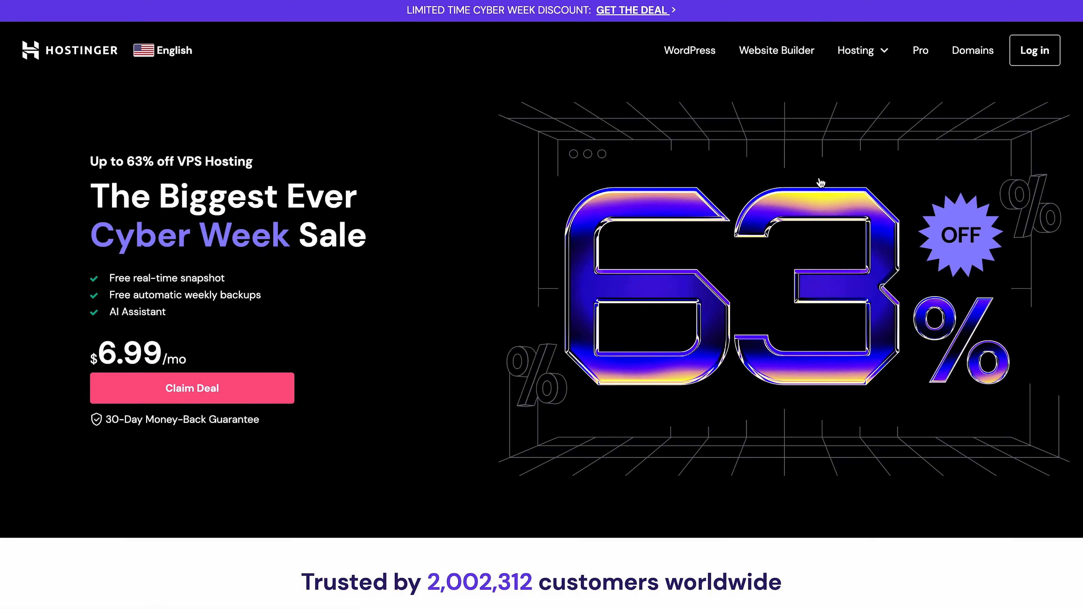
pyautogui.scroll(-3)
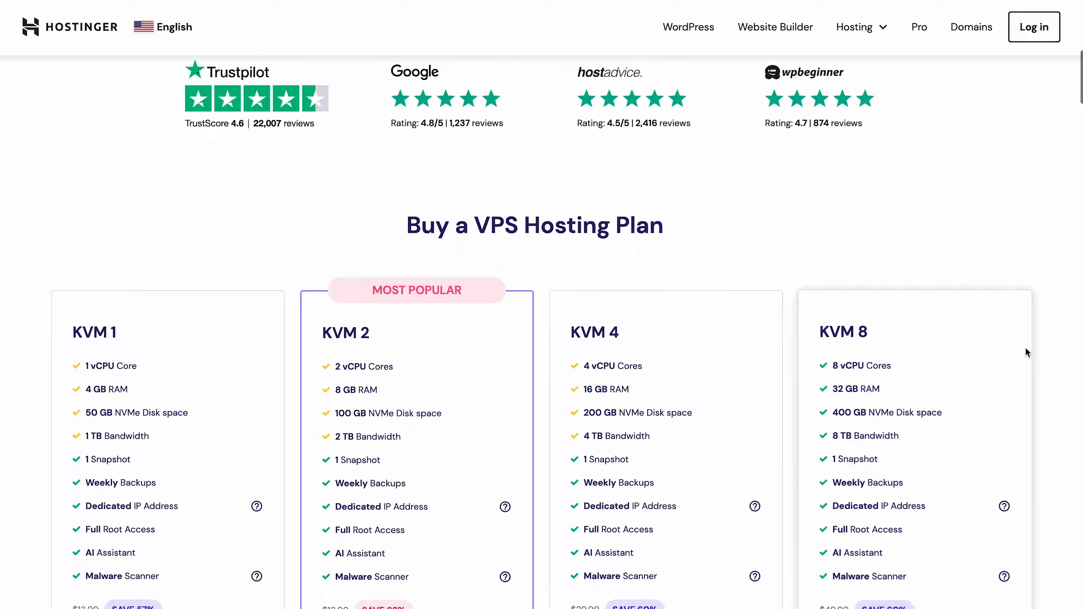
pyautogui.scroll(-3)
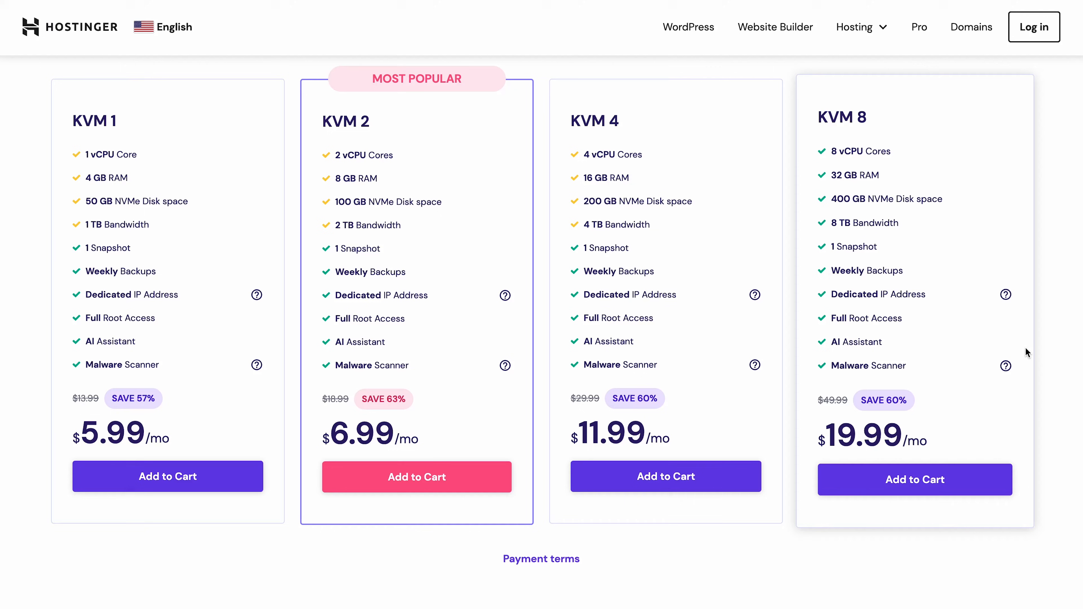
pyautogui.moveTo(646, 397)
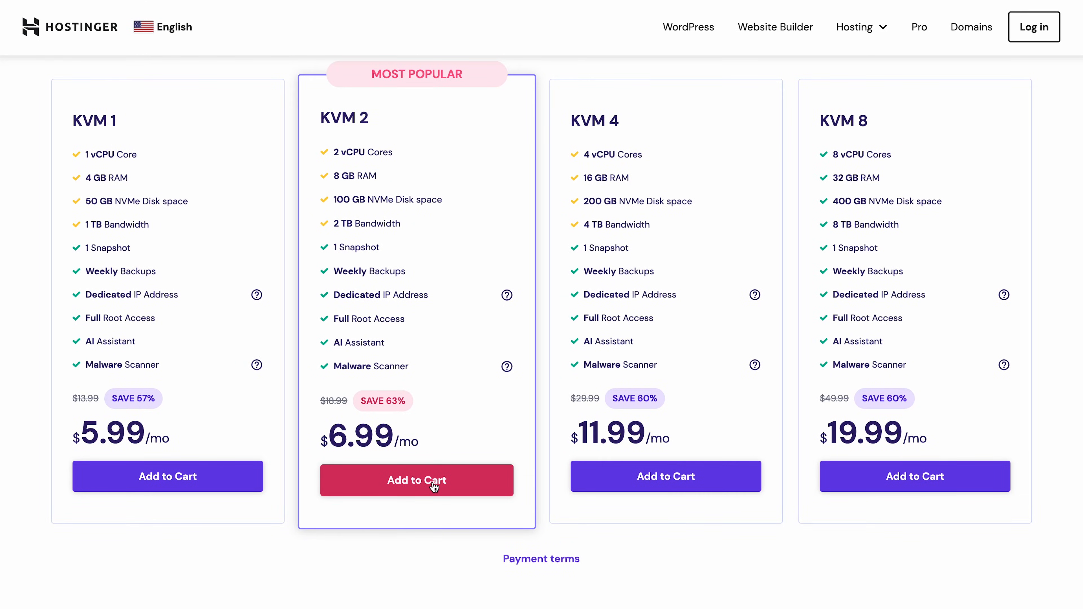
# - Add the KVM 2 plan to the cart on 12 months and scroll to the account and payment sections
pyautogui.click(416, 480)
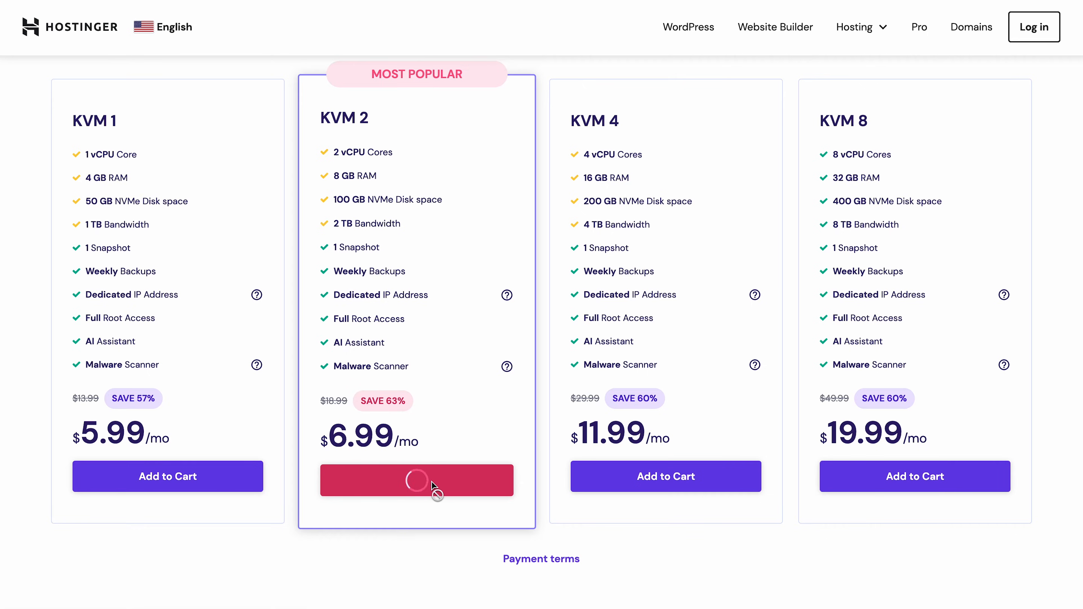
pyautogui.click(416, 480)
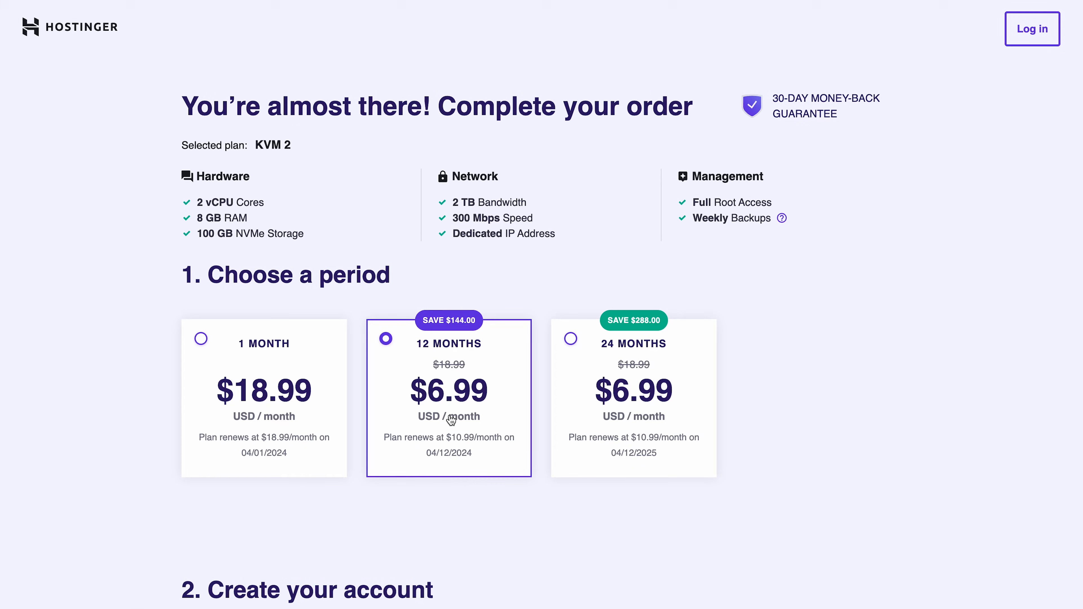
pyautogui.moveTo(589, 412)
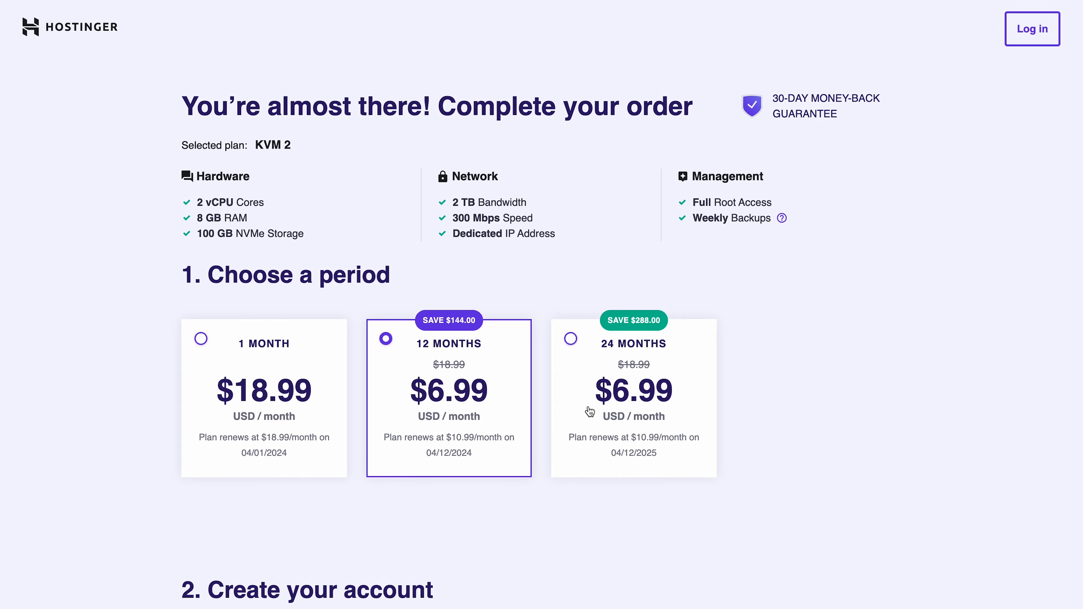
pyautogui.scroll(-3)
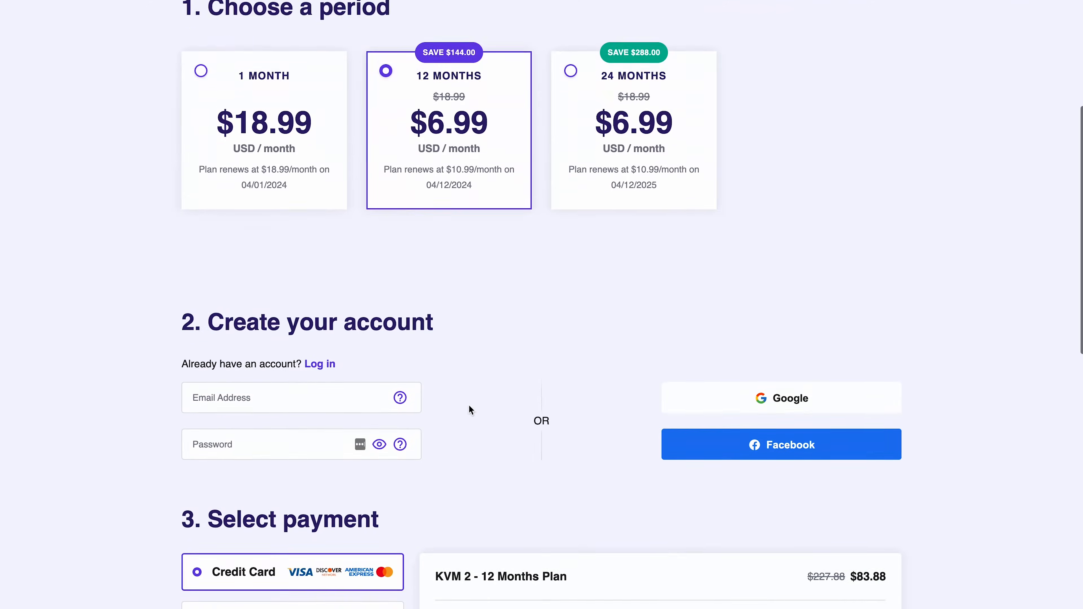
pyautogui.scroll(-3)
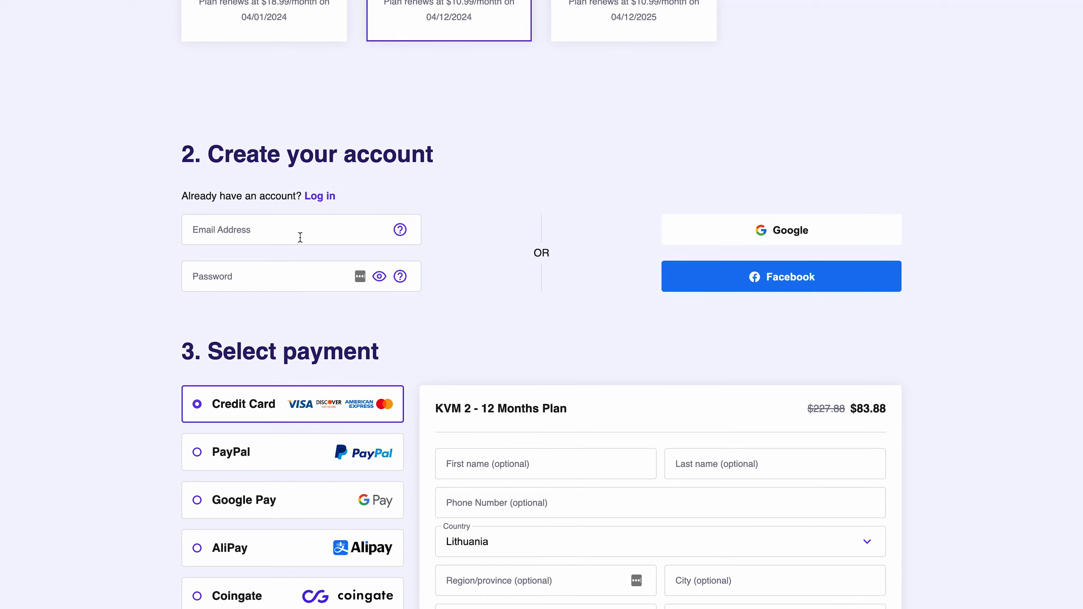
pyautogui.moveTo(667, 213)
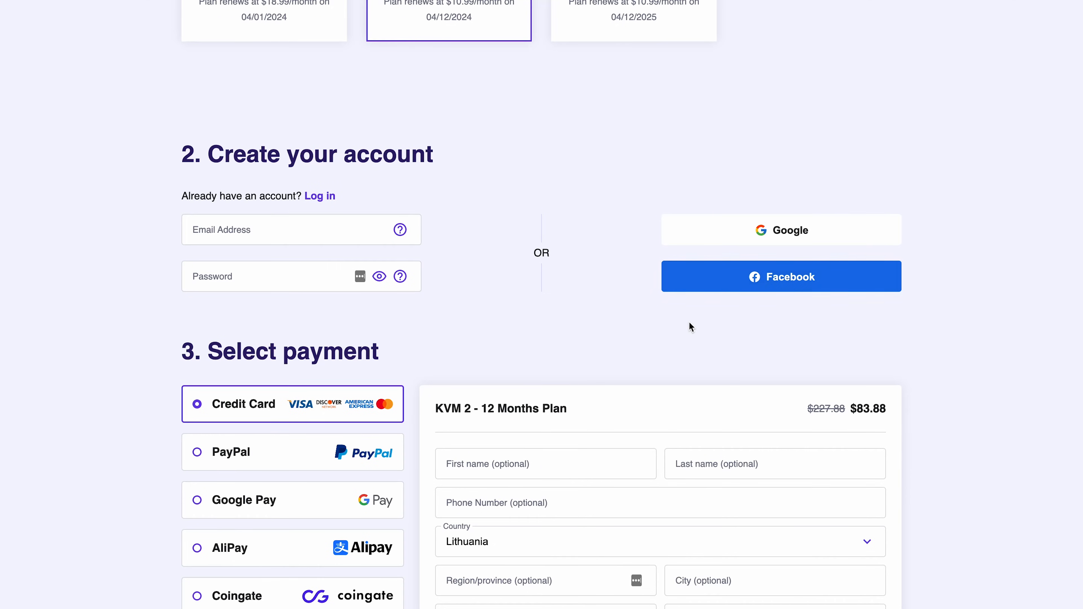
# - Apply the coupon code VPS10 to the KVM 2 order at checkout
pyautogui.scroll(-3)
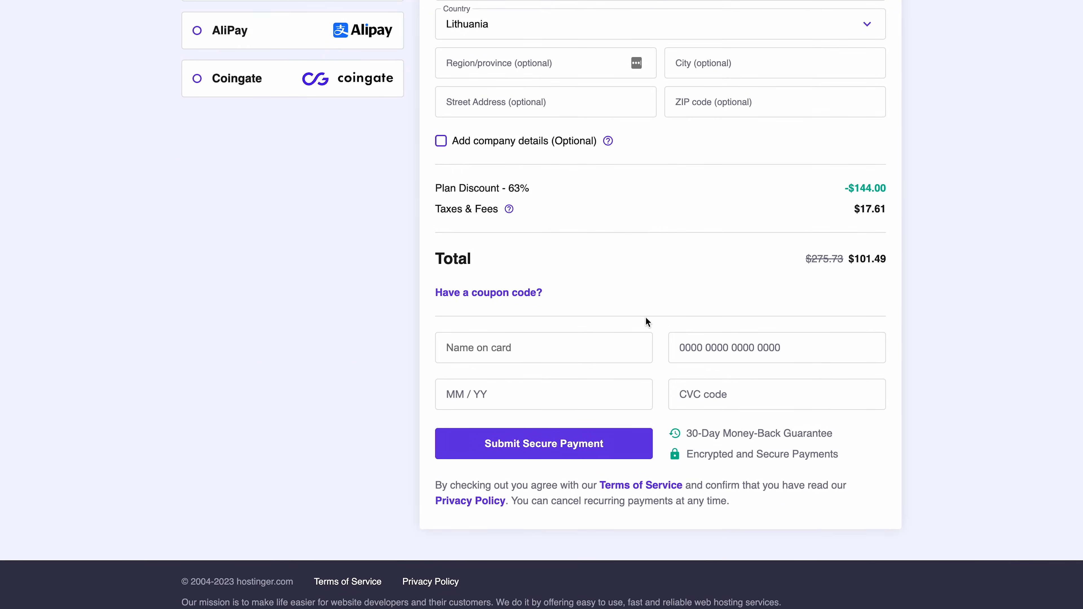
pyautogui.click(488, 292)
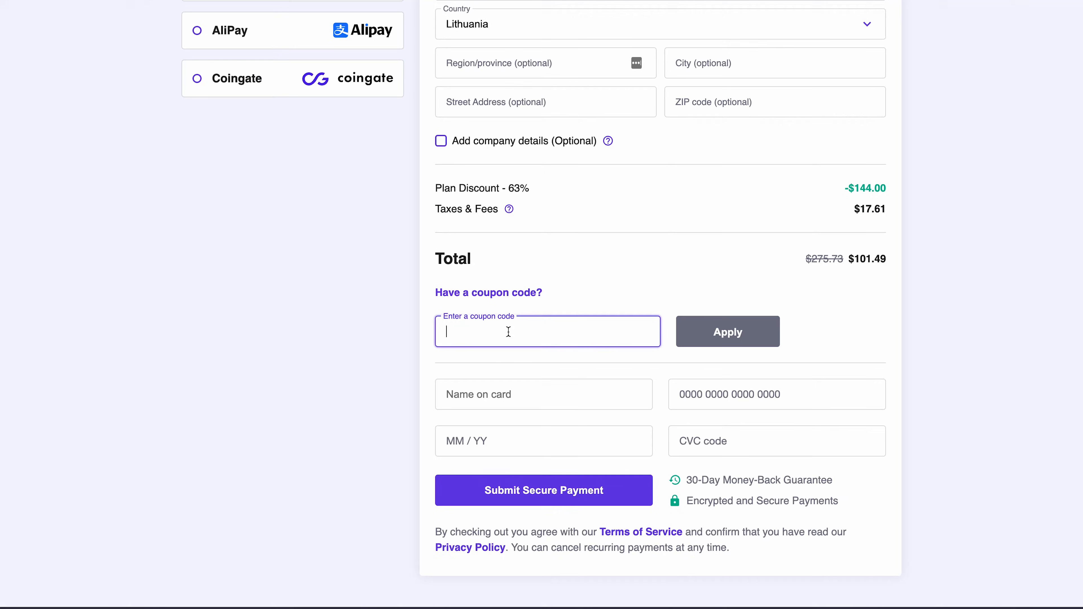
pyautogui.write('VPS10')
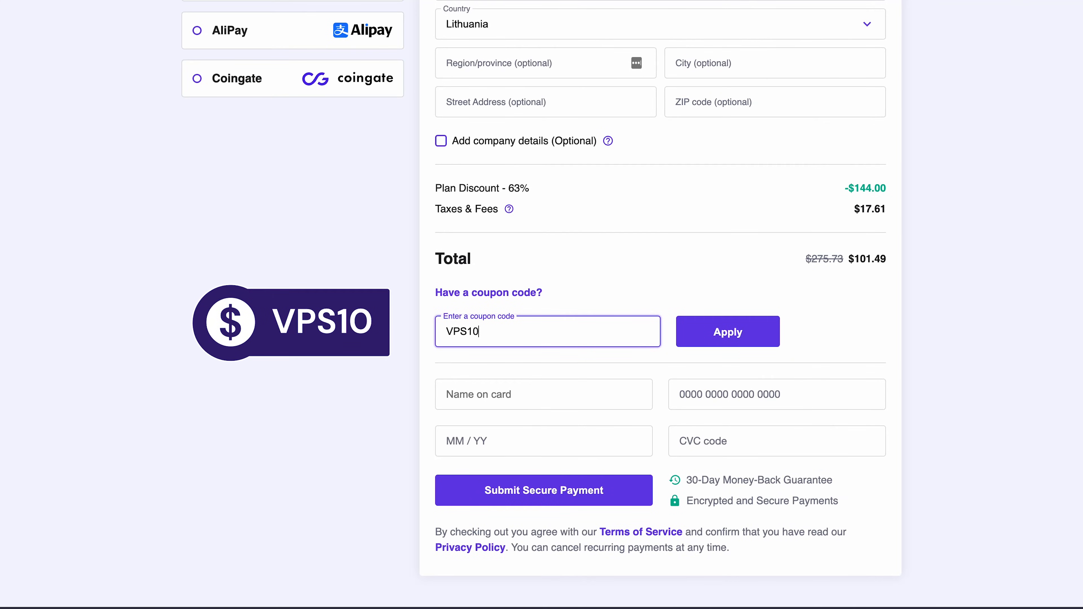
pyautogui.click(727, 332)
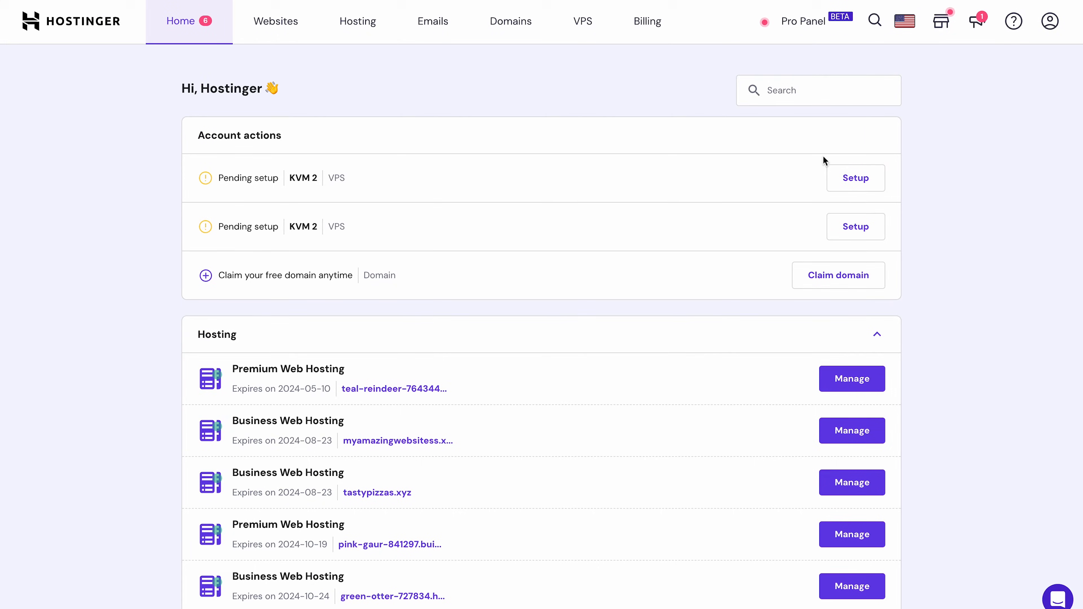
# - Start the guided setup of the pending KVM 2 VPS and choose United States as its location
pyautogui.click(855, 178)
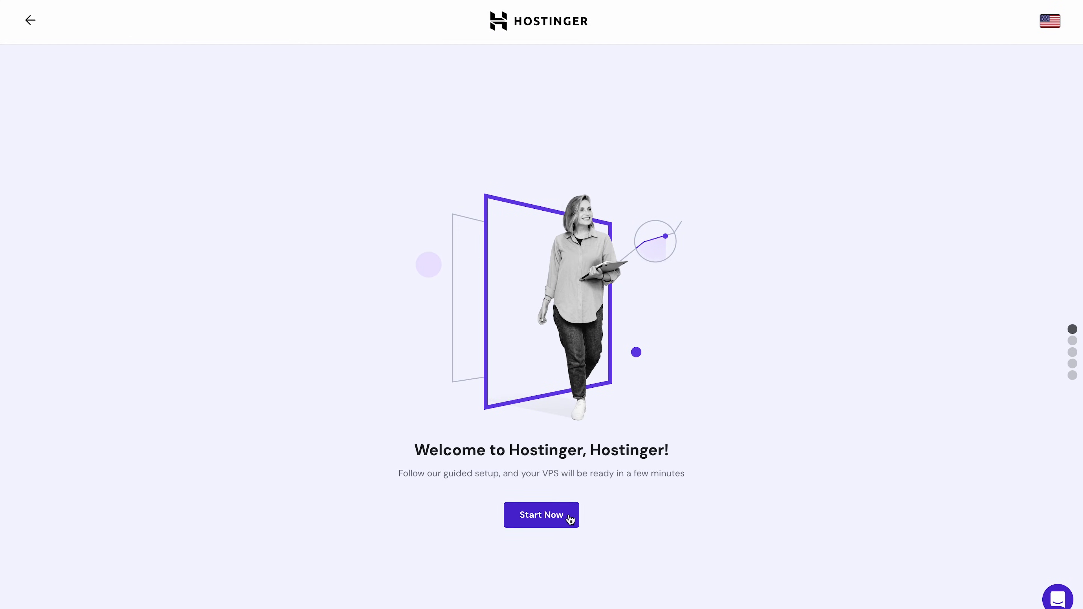
pyautogui.click(541, 514)
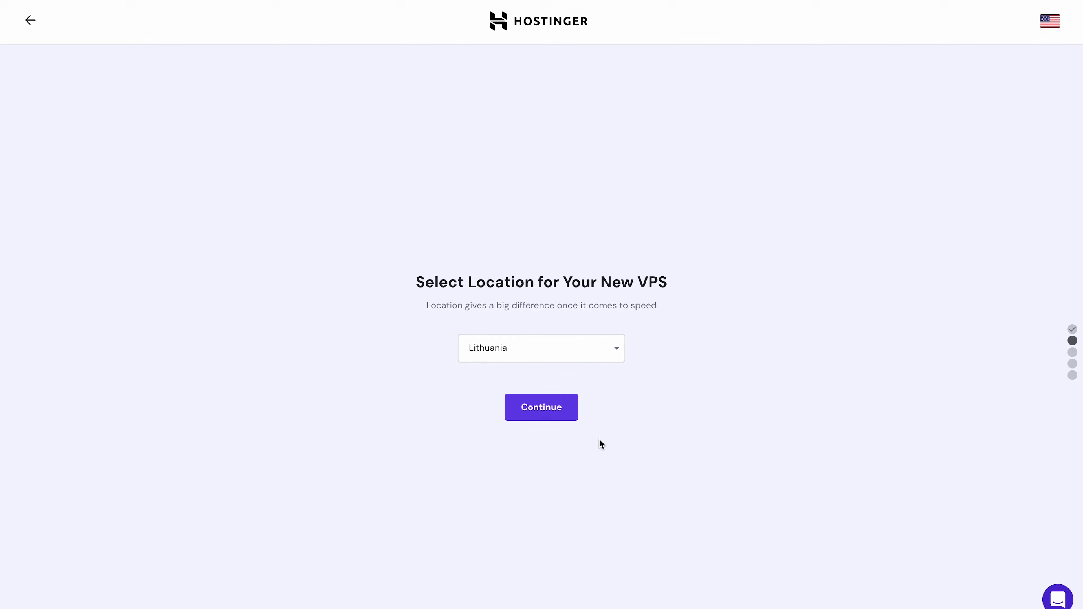
pyautogui.click(541, 348)
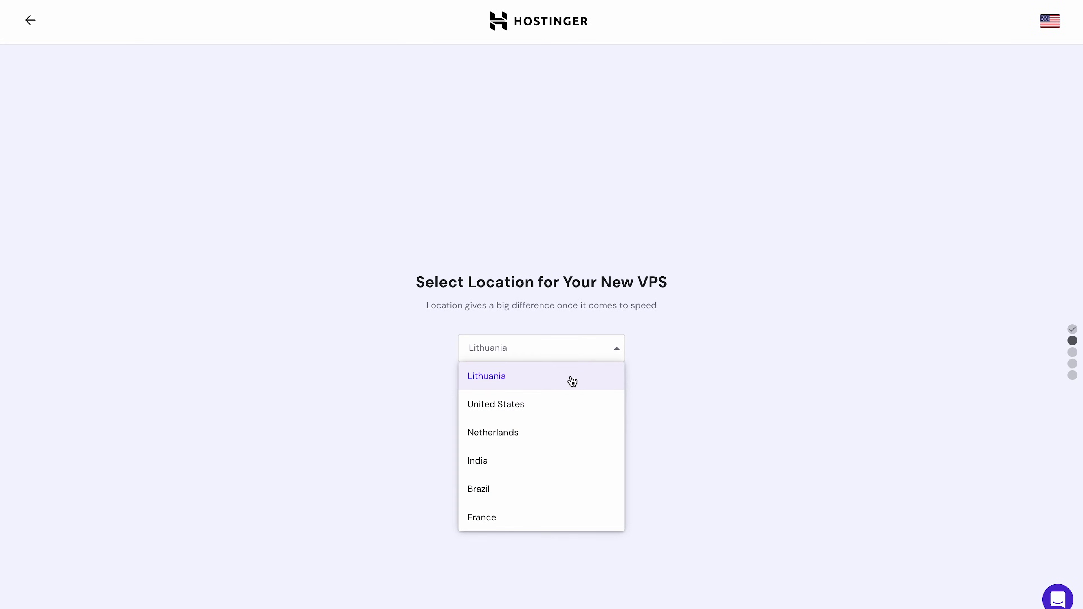
pyautogui.moveTo(558, 406)
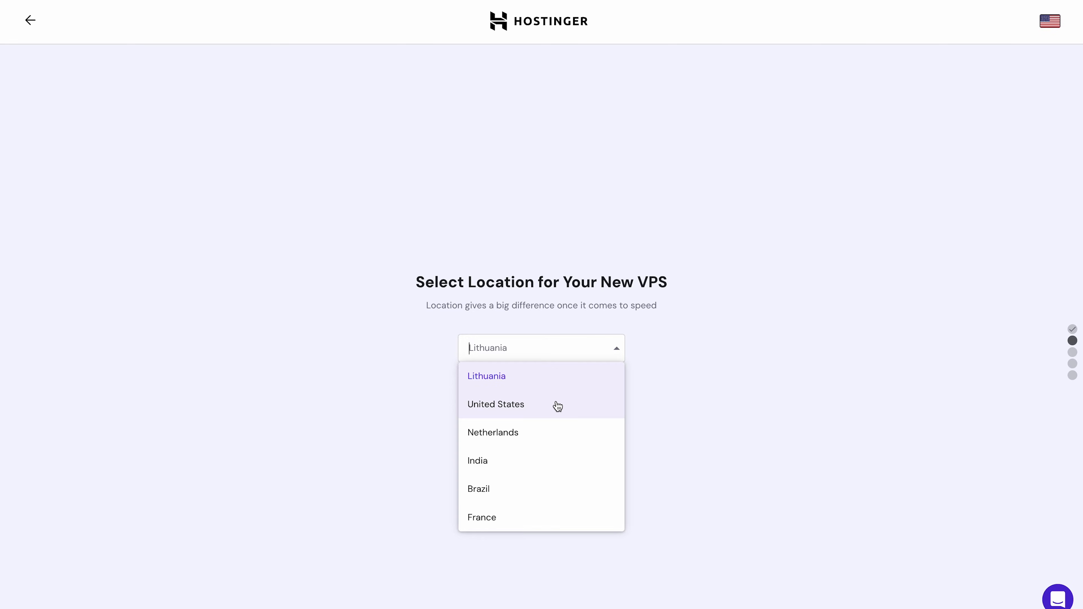
pyautogui.click(495, 404)
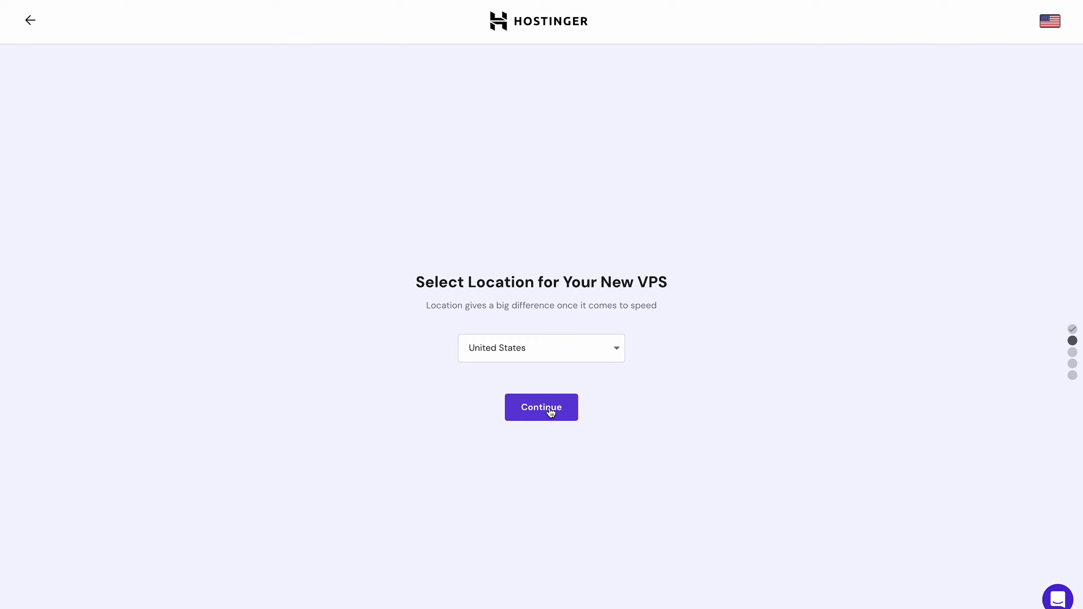
# - Confirm the location and select Ubuntu 22.04 64bit with CloudPanel as the operating system
pyautogui.click(542, 407)
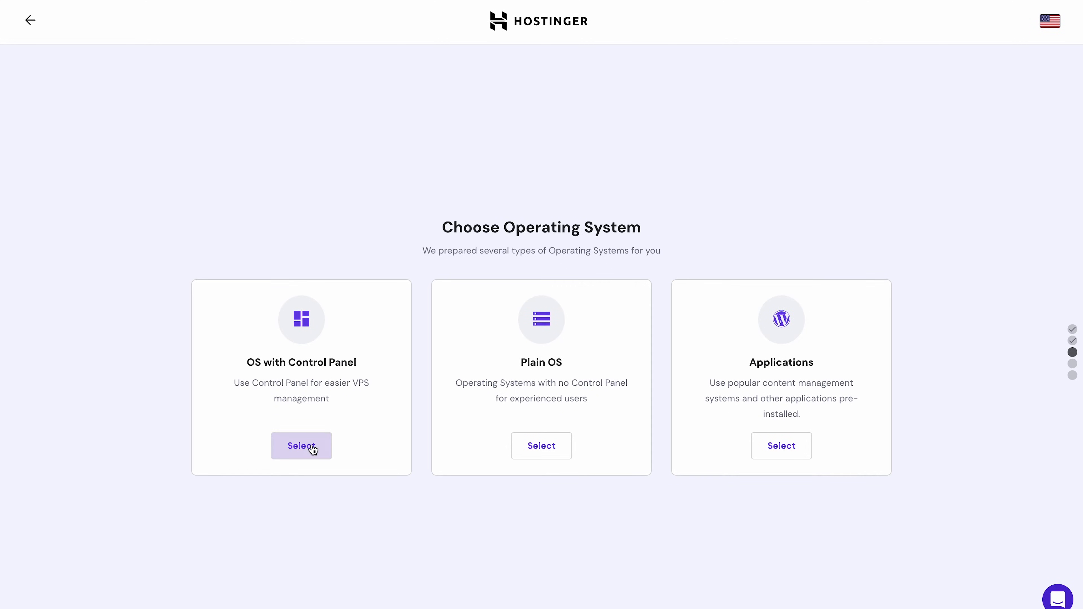
pyautogui.click(301, 445)
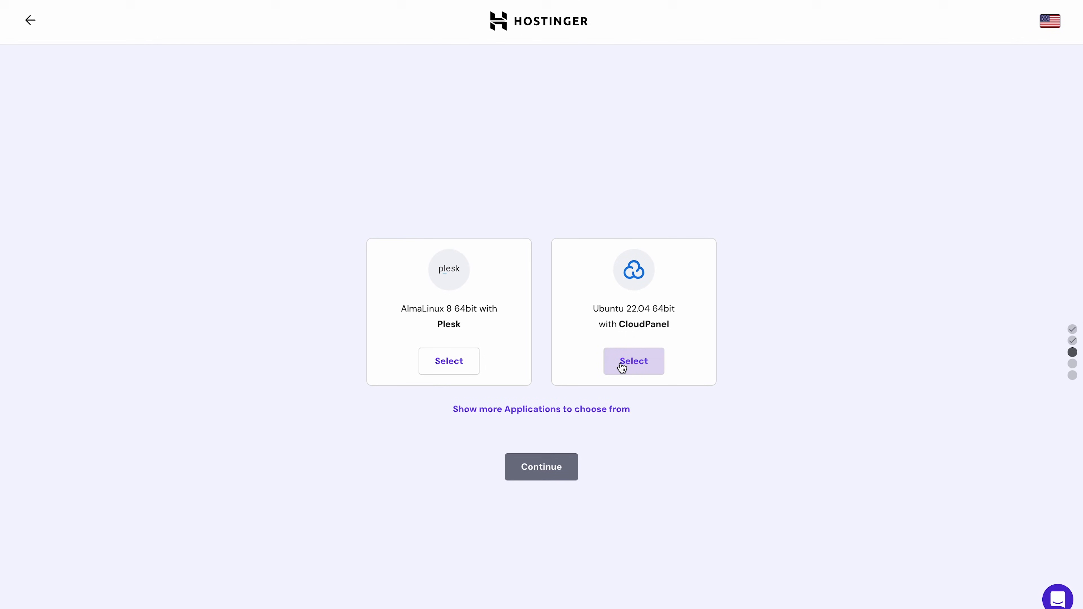
pyautogui.click(633, 361)
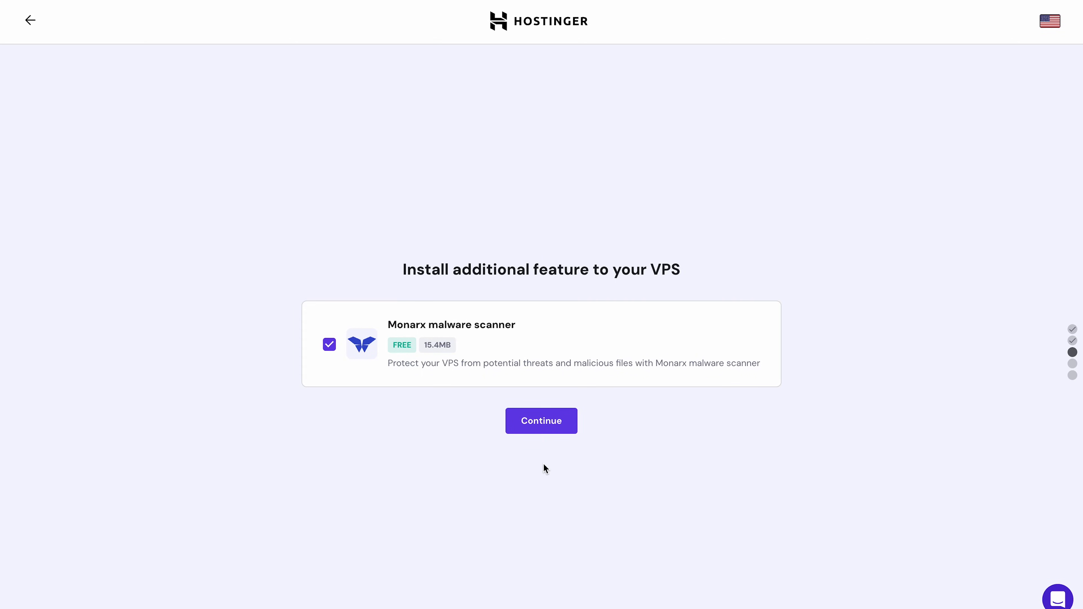
pyautogui.moveTo(545, 447)
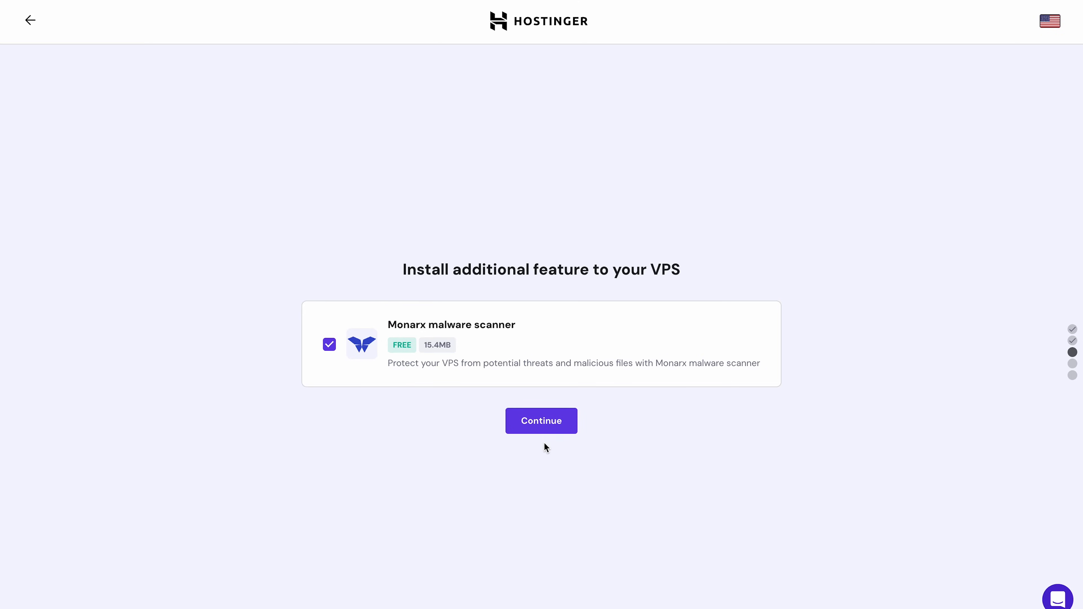
# - Keep the Monarx malware scanner and confirm the control panel password
pyautogui.click(542, 421)
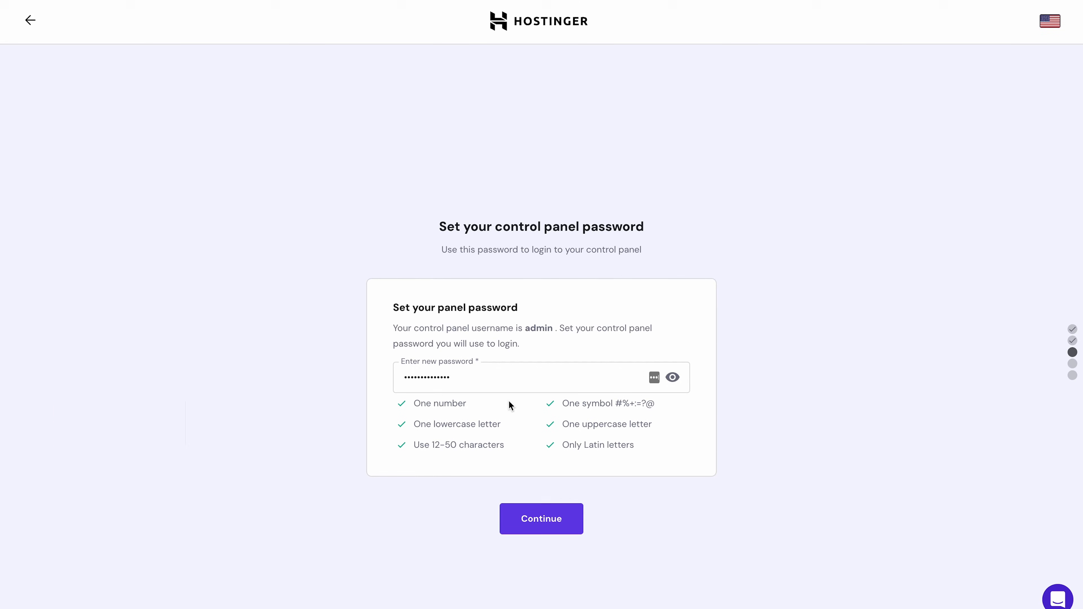
pyautogui.moveTo(541, 519)
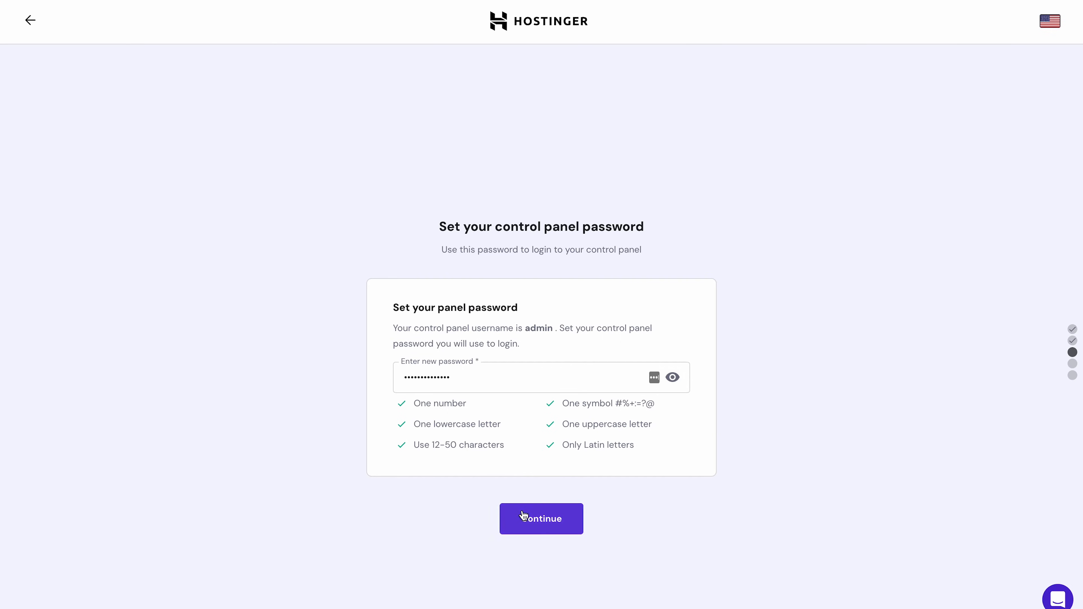
pyautogui.click(541, 519)
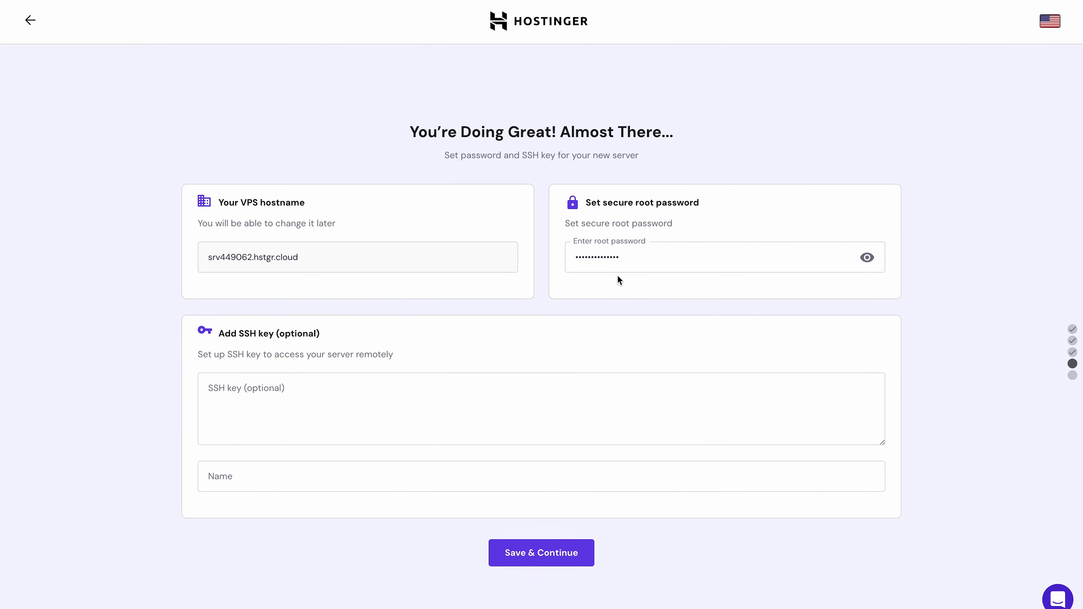
# - Enter the secure root password, leaving the optional SSH key blank
pyautogui.click(452, 408)
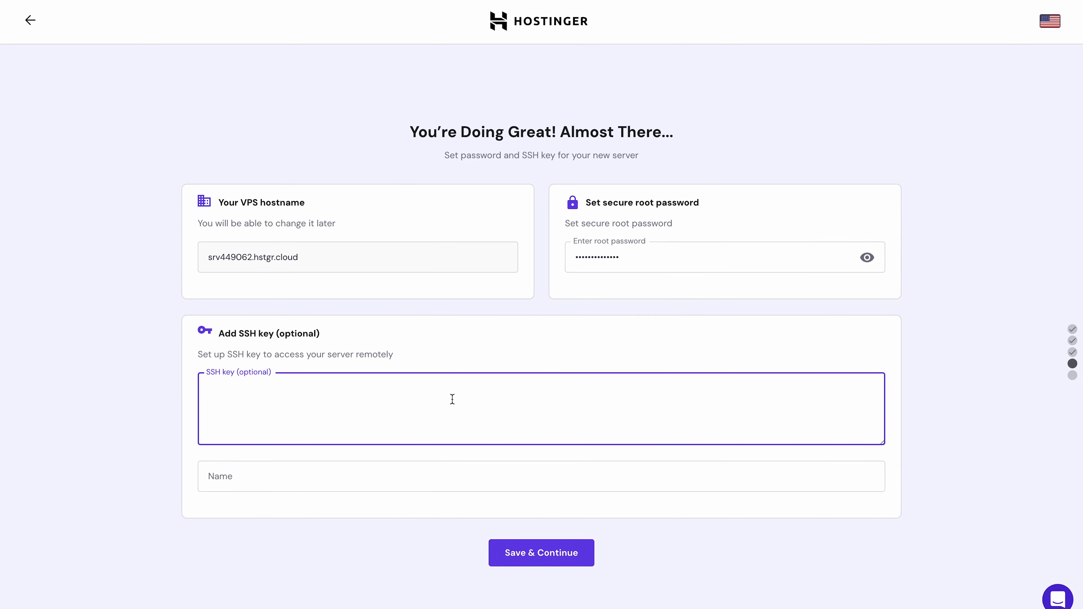
pyautogui.click(541, 553)
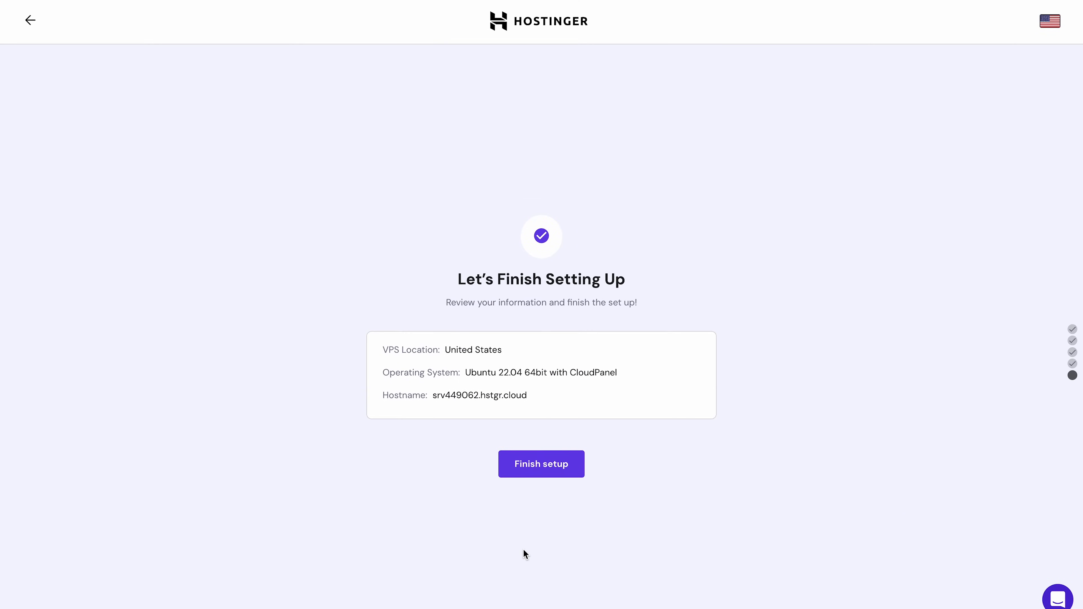
# - Finish the VPS setup so the overview shows Ubuntu 22.04 with CloudPanel running
pyautogui.click(542, 463)
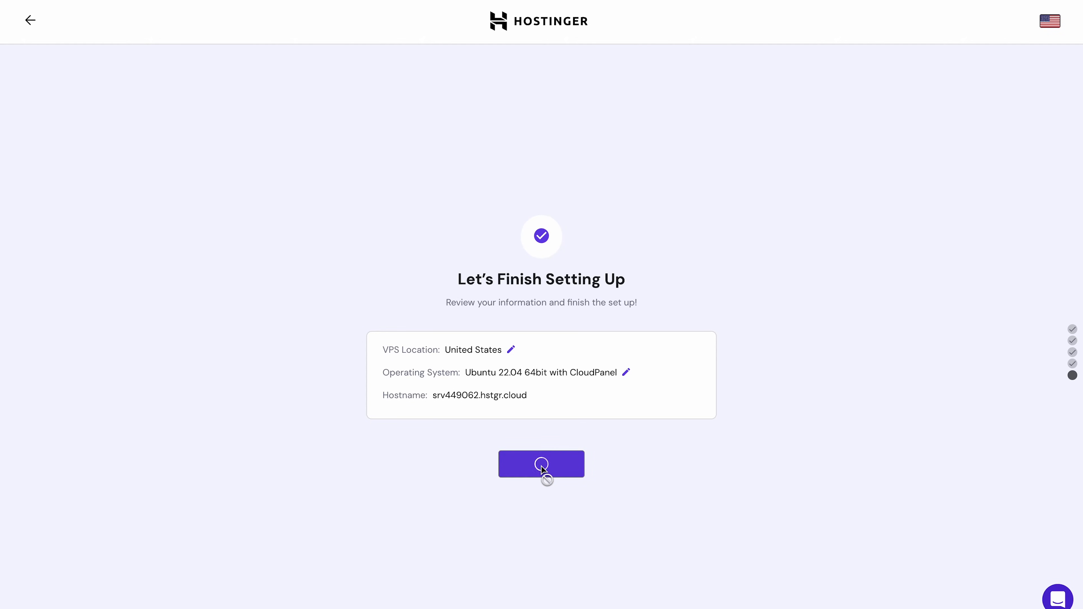
pyautogui.click(541, 463)
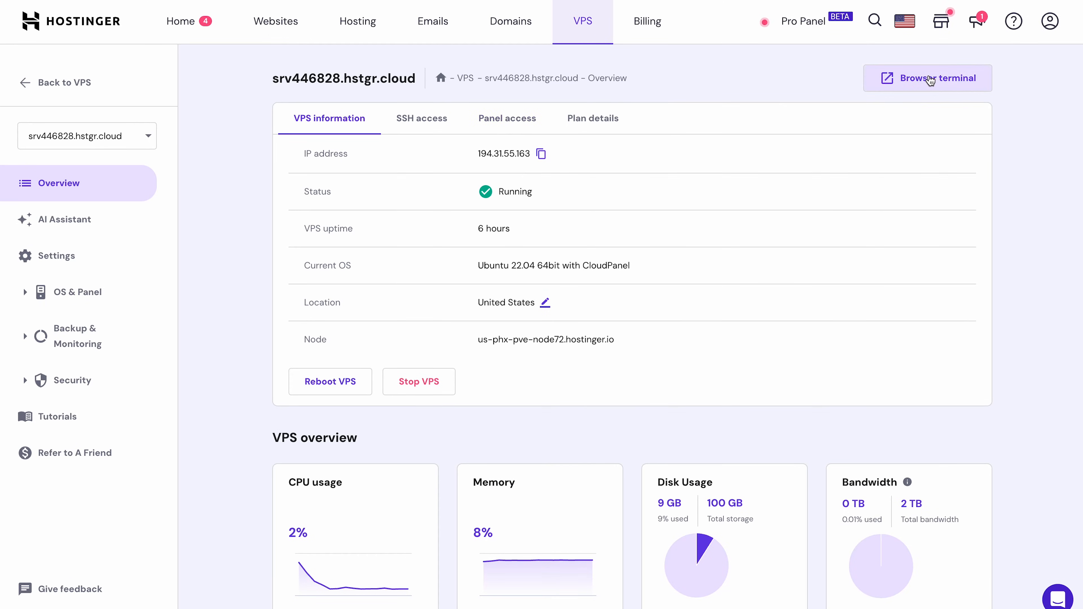
pyautogui.click(928, 77)
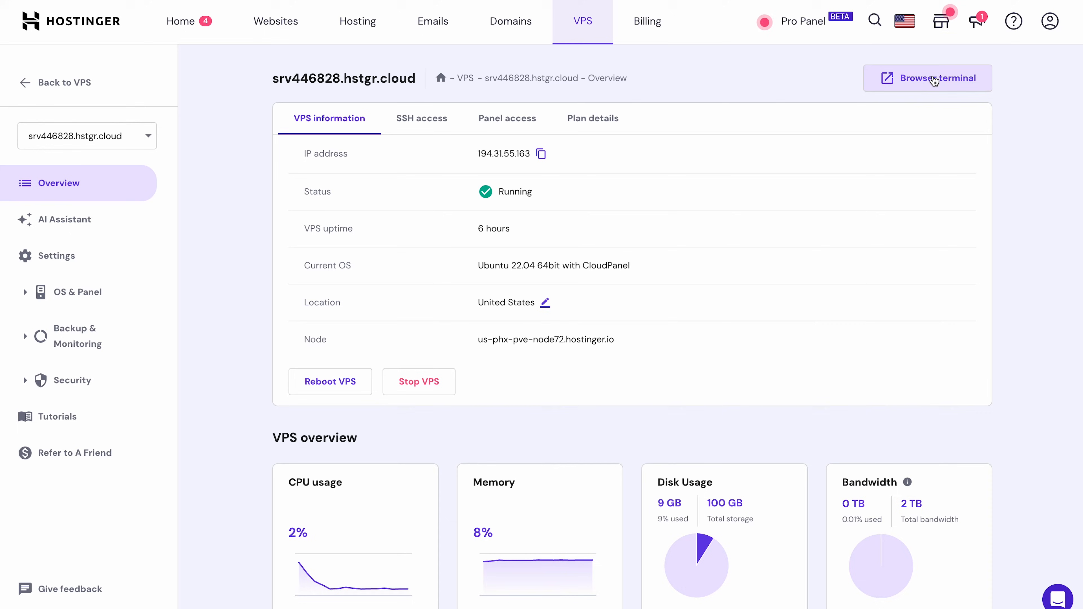
pyautogui.scroll(-3)
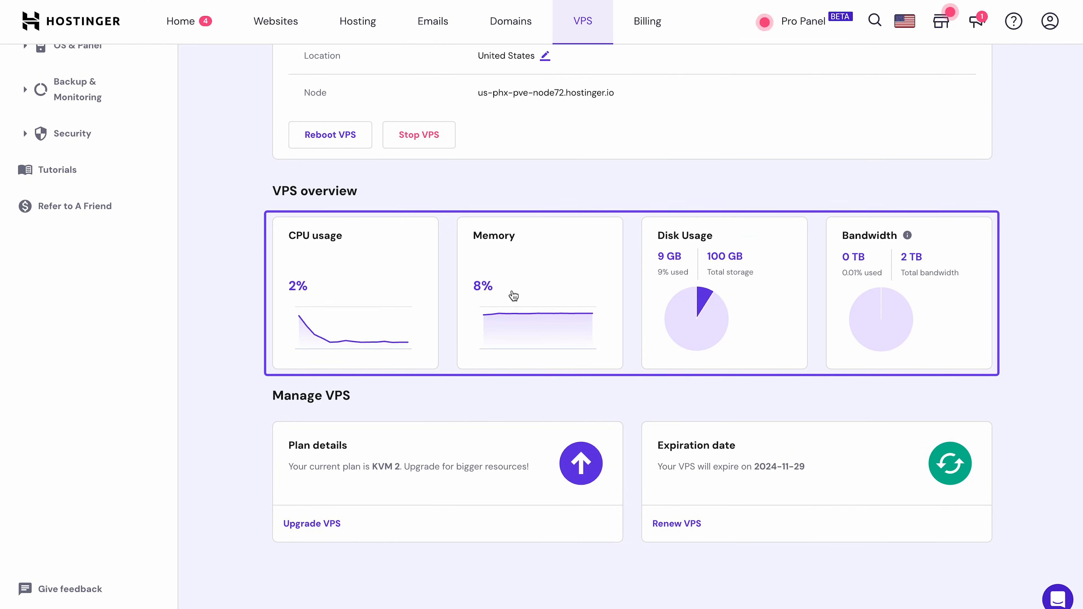
pyautogui.moveTo(906, 328)
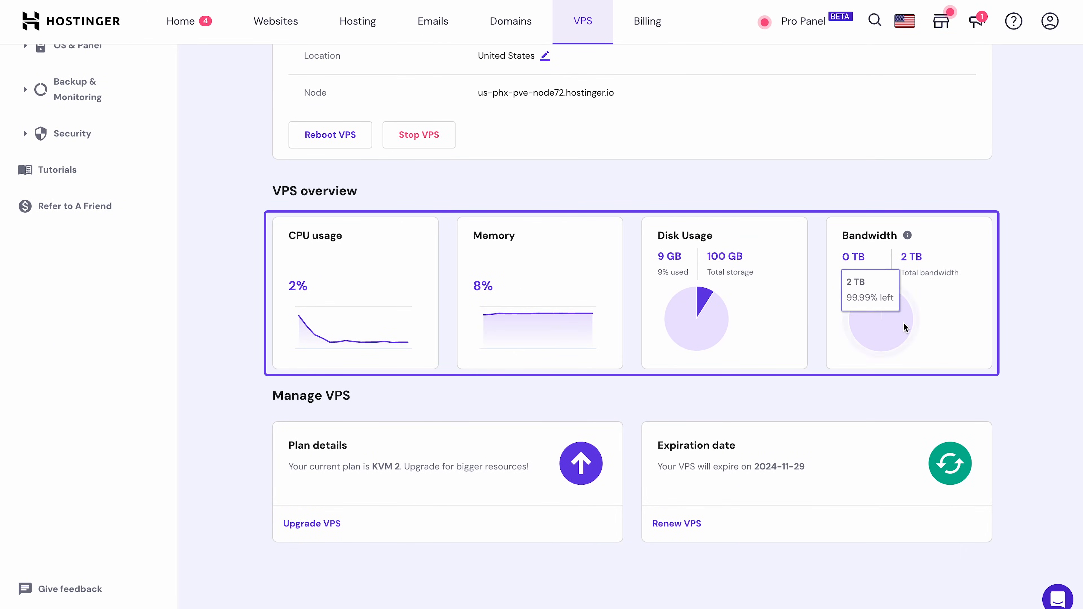
pyautogui.moveTo(949, 326)
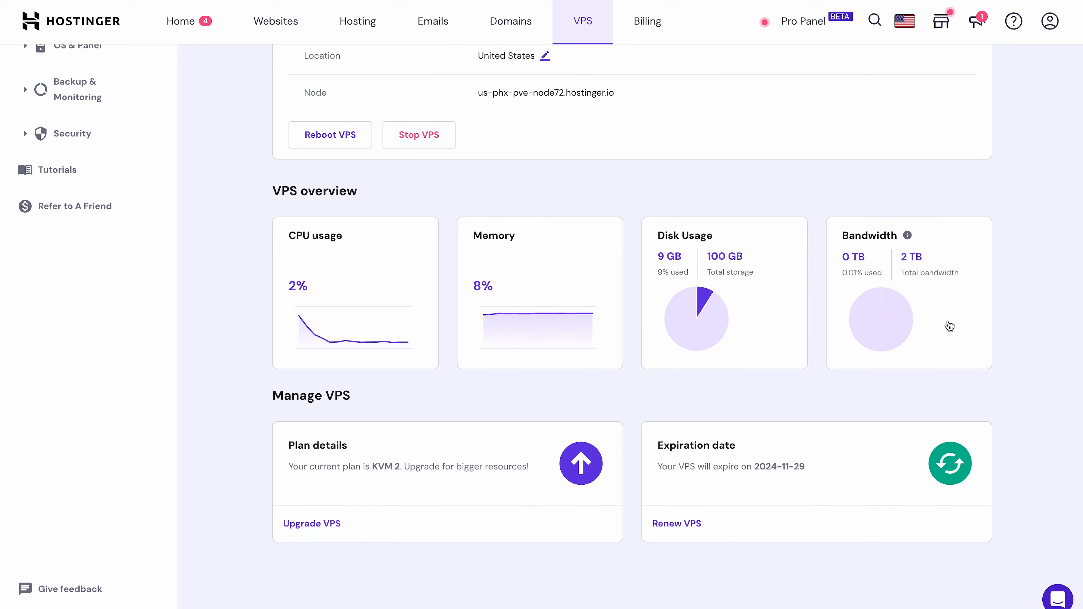
pyautogui.scroll(3)
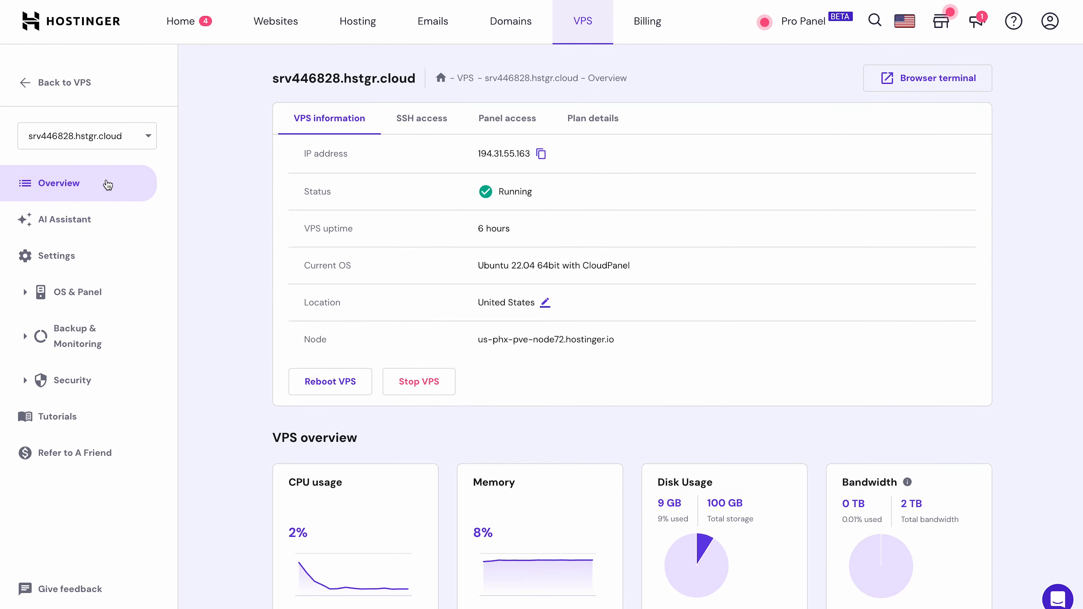
pyautogui.moveTo(74, 453)
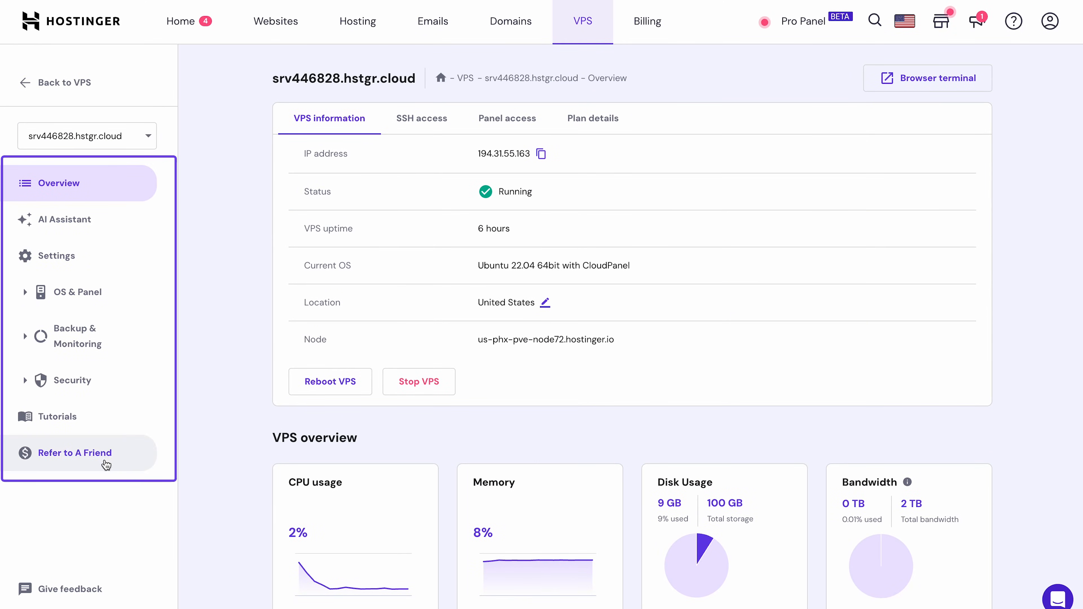
pyautogui.moveTo(102, 226)
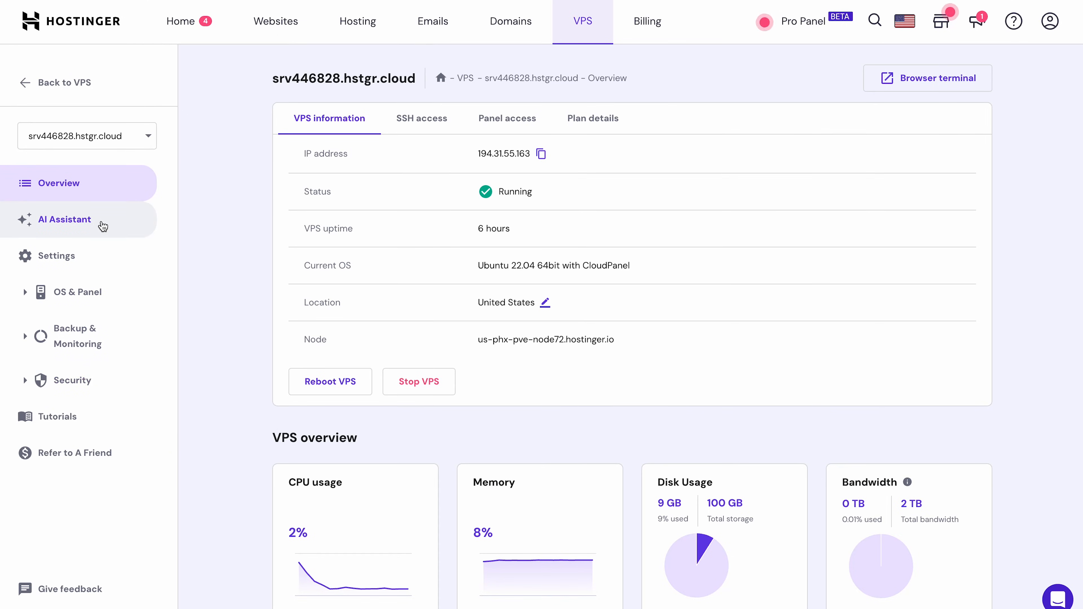
# - Ask the AI Assistant 'How can I reduce VPS load during traffic spikes?'
pyautogui.click(62, 218)
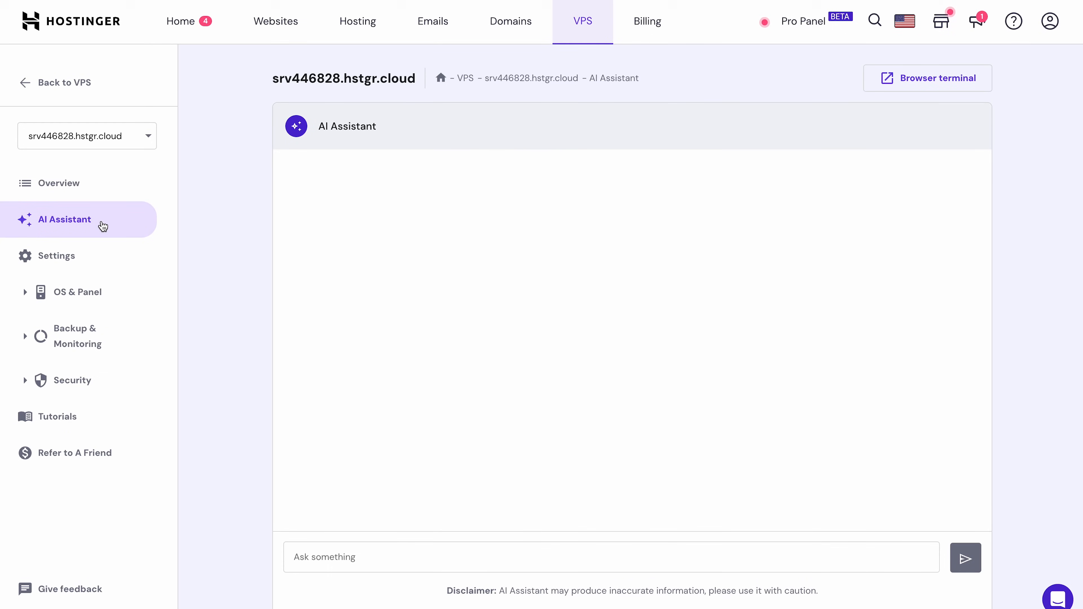
pyautogui.click(966, 557)
pyautogui.write('How can I')
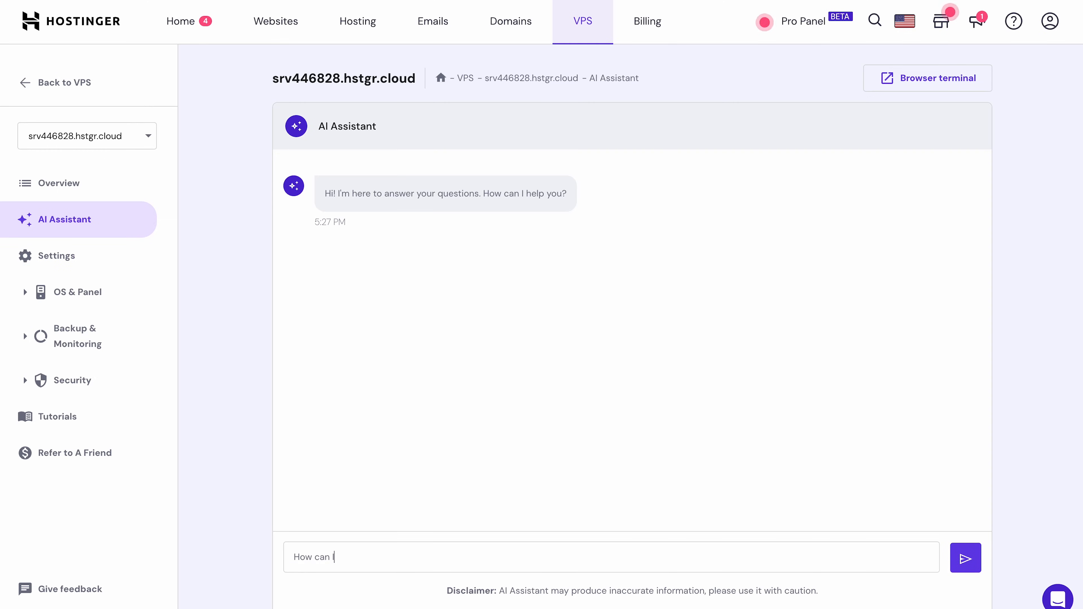
pyautogui.write('reduce')
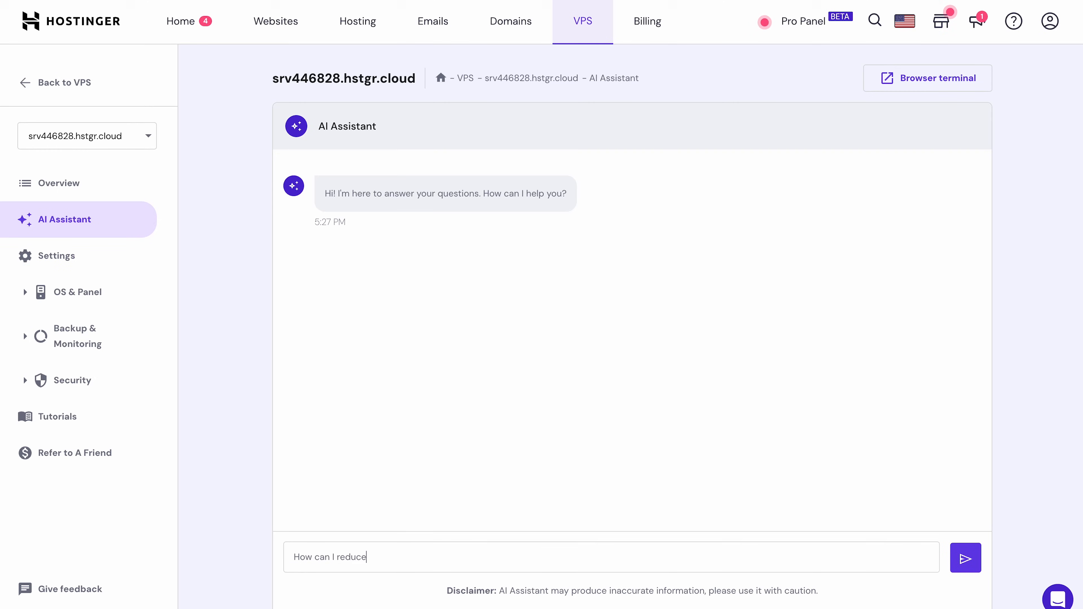
pyautogui.write('VPS load d')
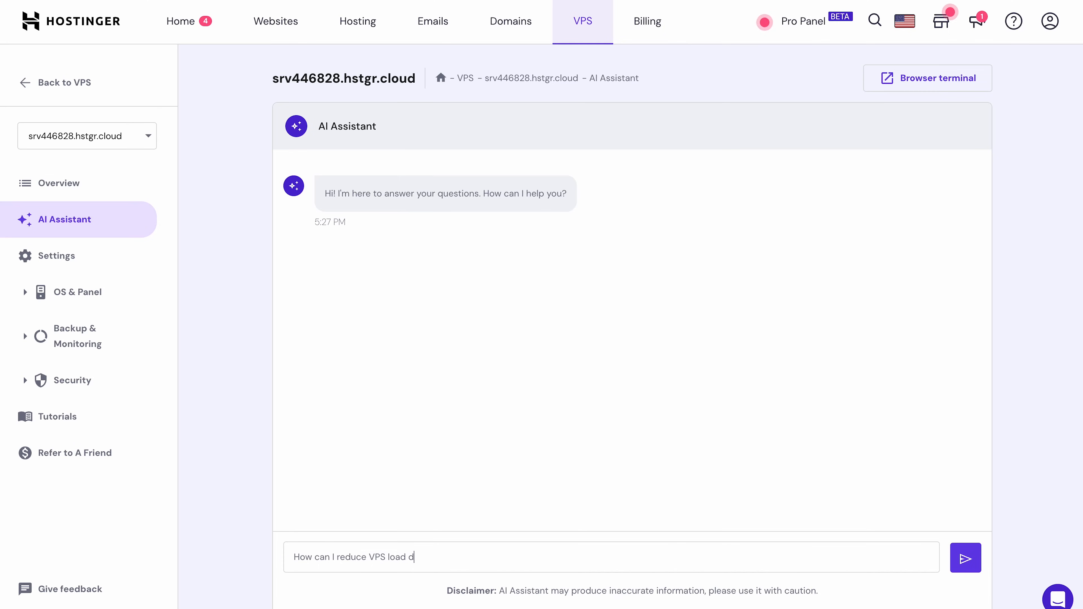
pyautogui.write('uring t')
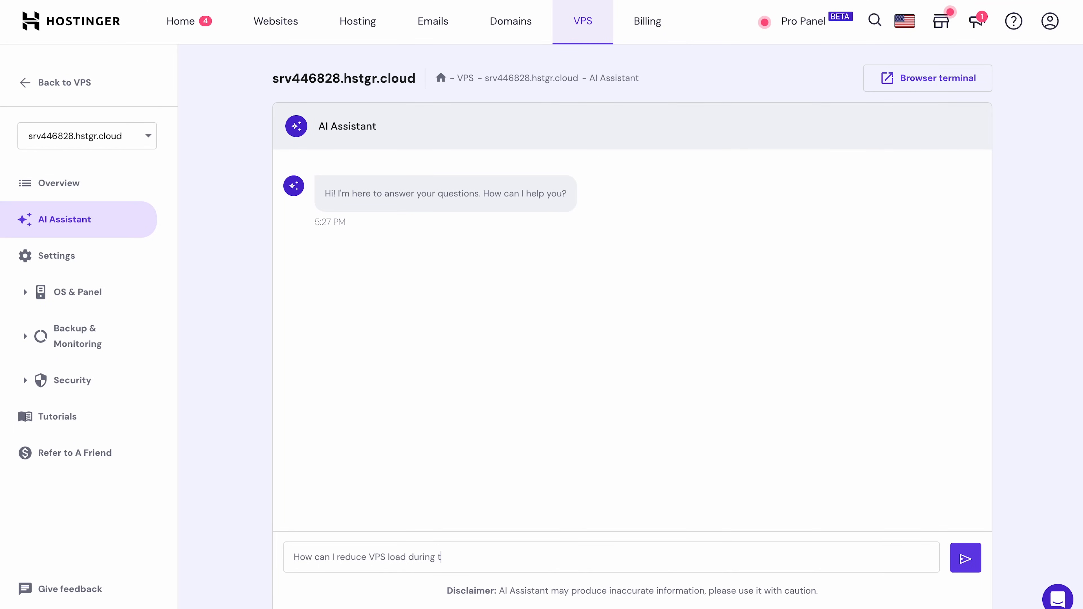
pyautogui.write('raffic spik')
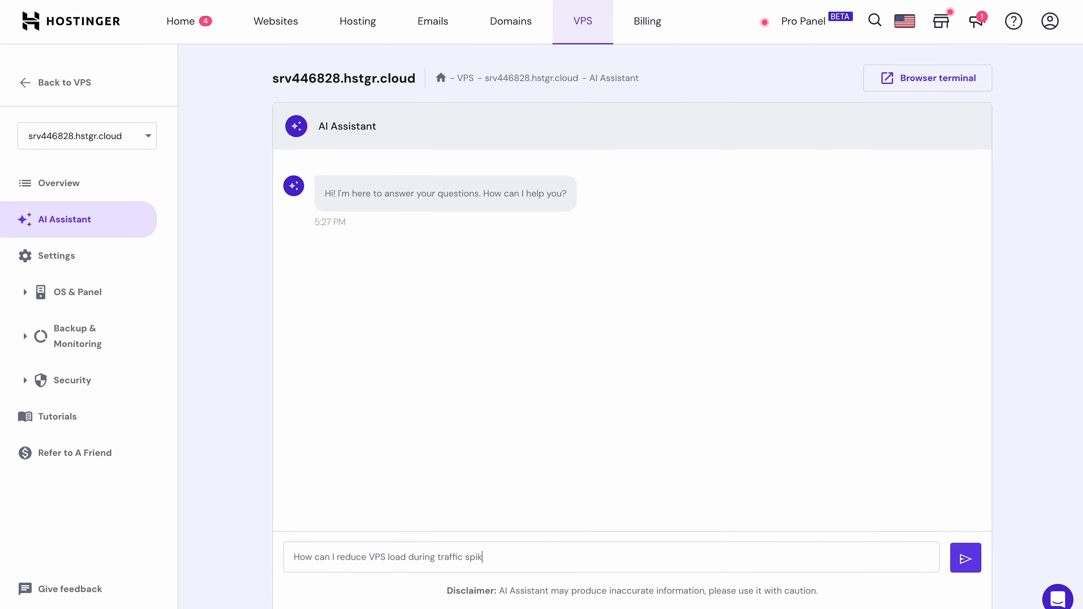
pyautogui.write('es?')
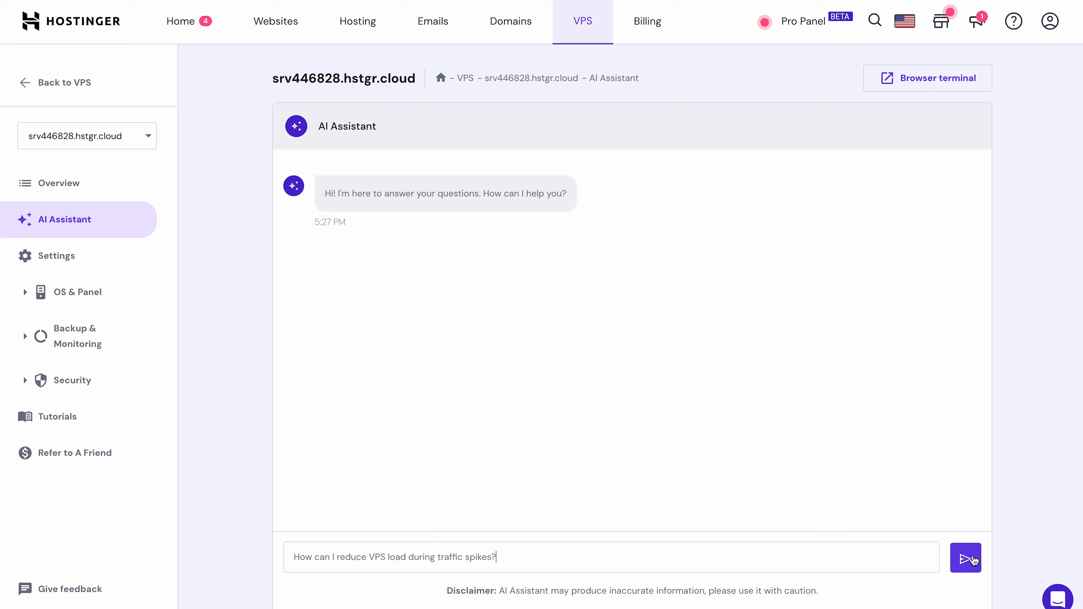
pyautogui.click(966, 557)
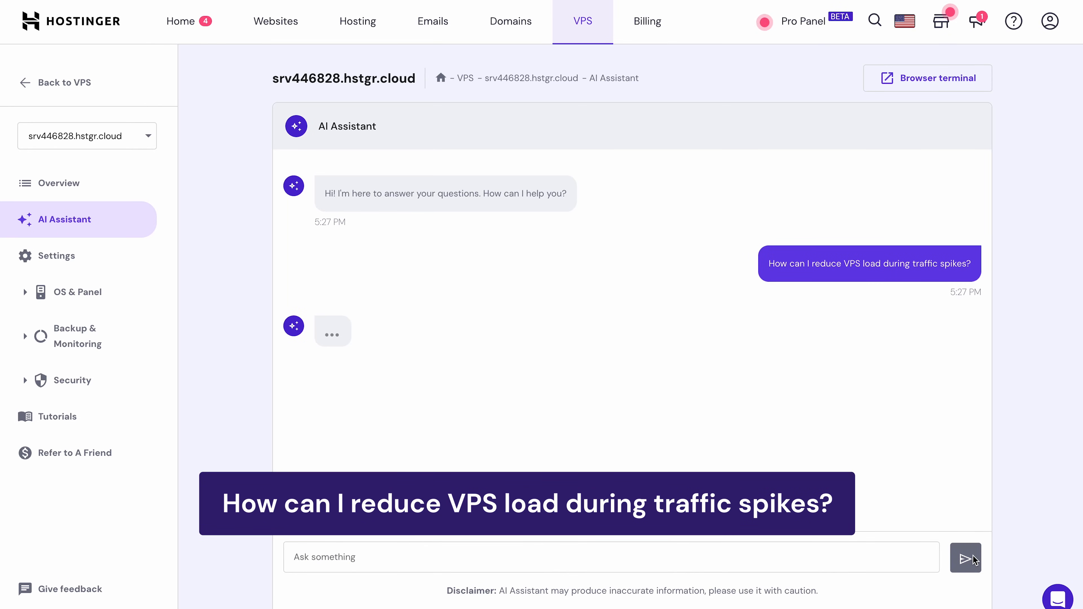
pyautogui.click(966, 558)
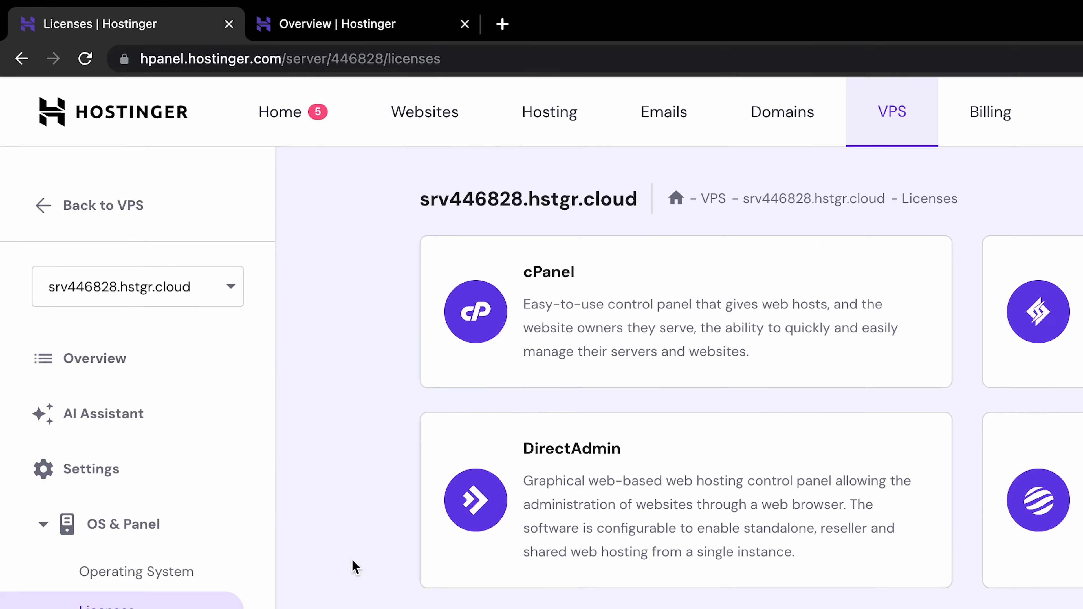
# - Navigate Chrome to 194.31.55.163 on the CloudPanel port 844x
pyautogui.click(290, 59)
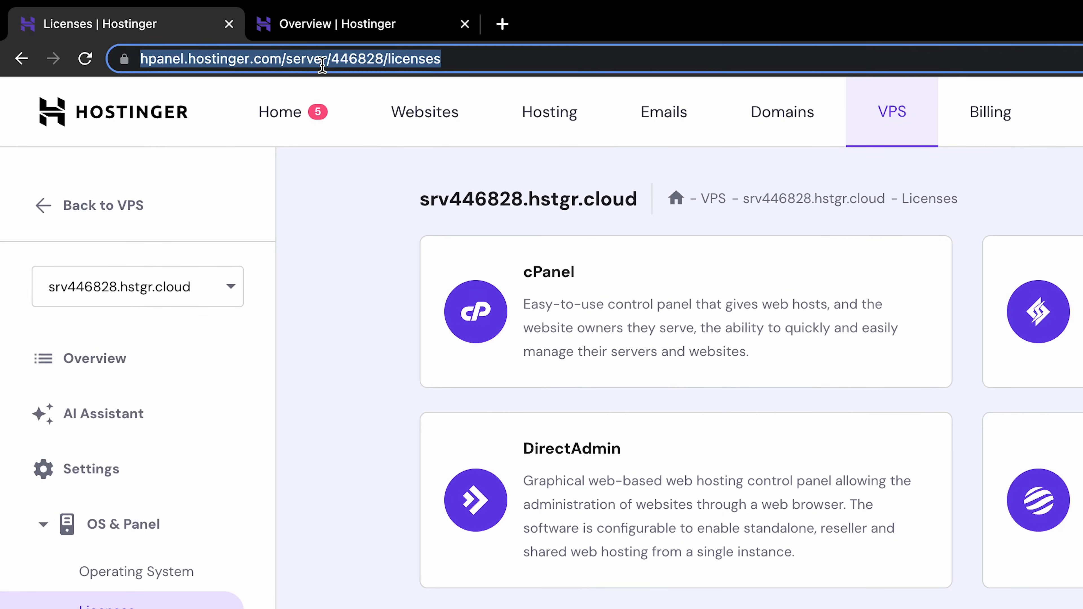
pyautogui.write('194.31.55.163')
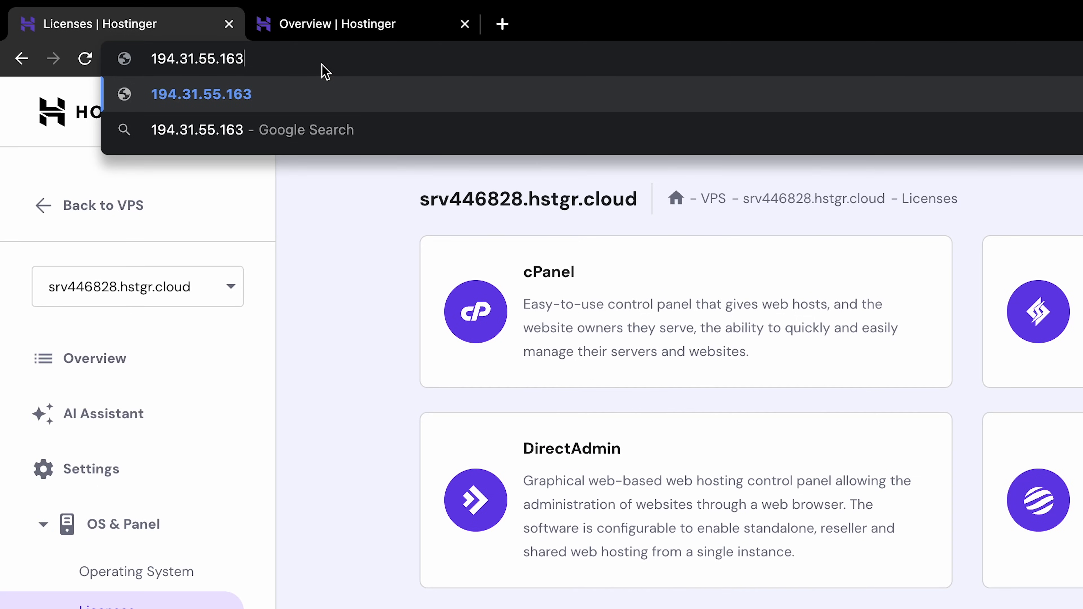
pyautogui.write(':')
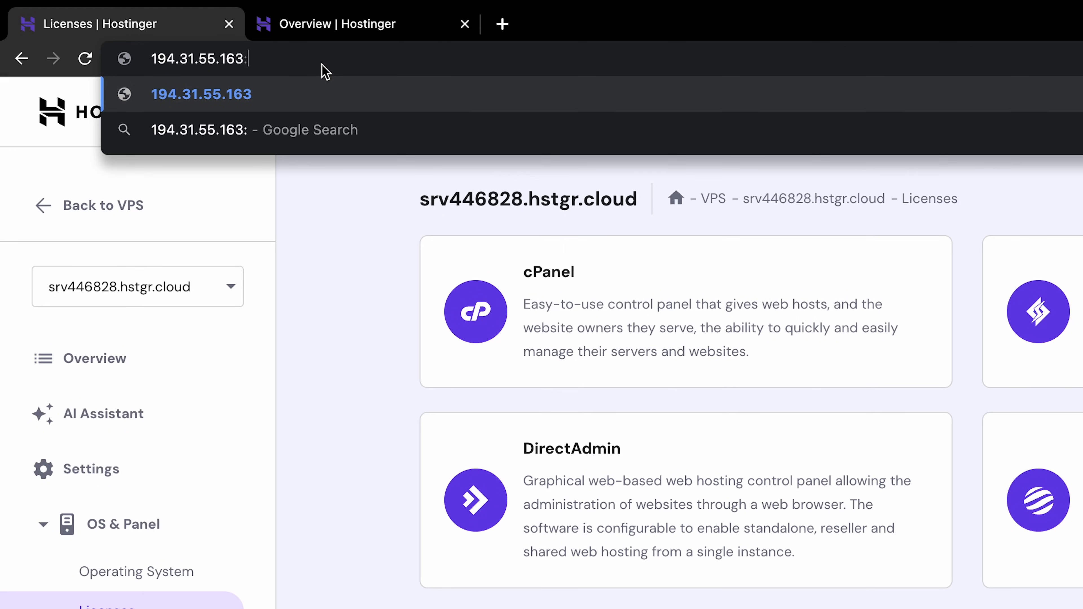
pyautogui.write('844')
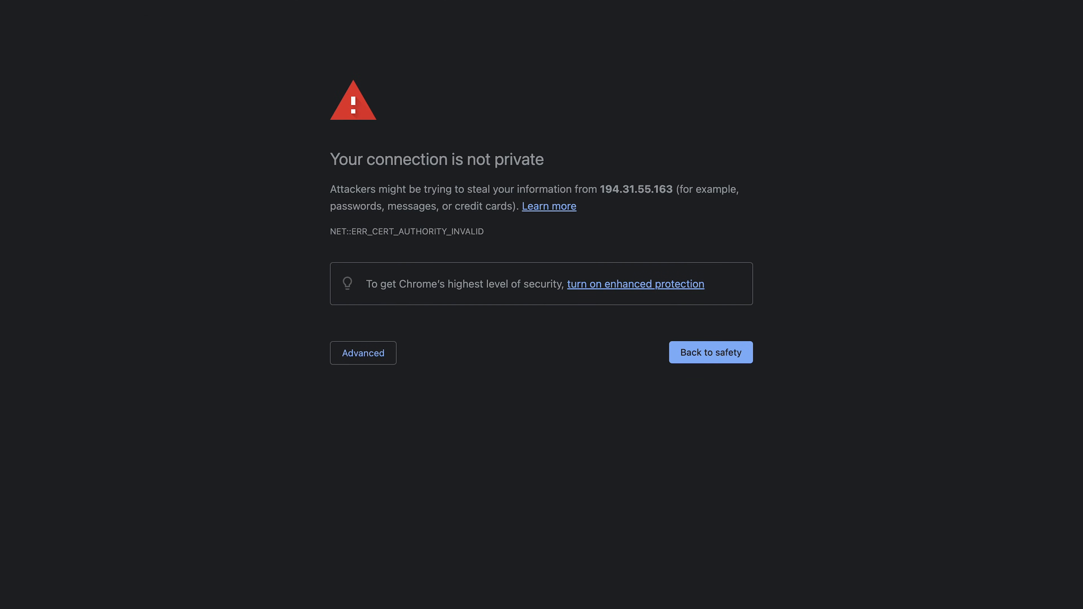
# - Bypass the certificate warning for 194.31.55.163 and sign in to CloudPanel, reaching the empty Sites list
pyautogui.click(363, 353)
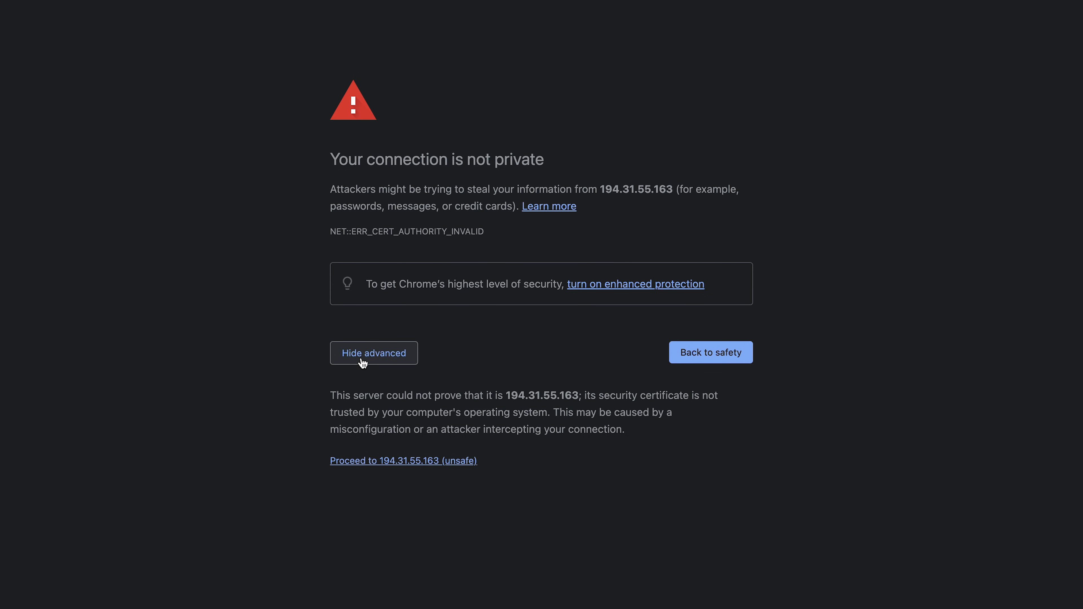
pyautogui.moveTo(383, 465)
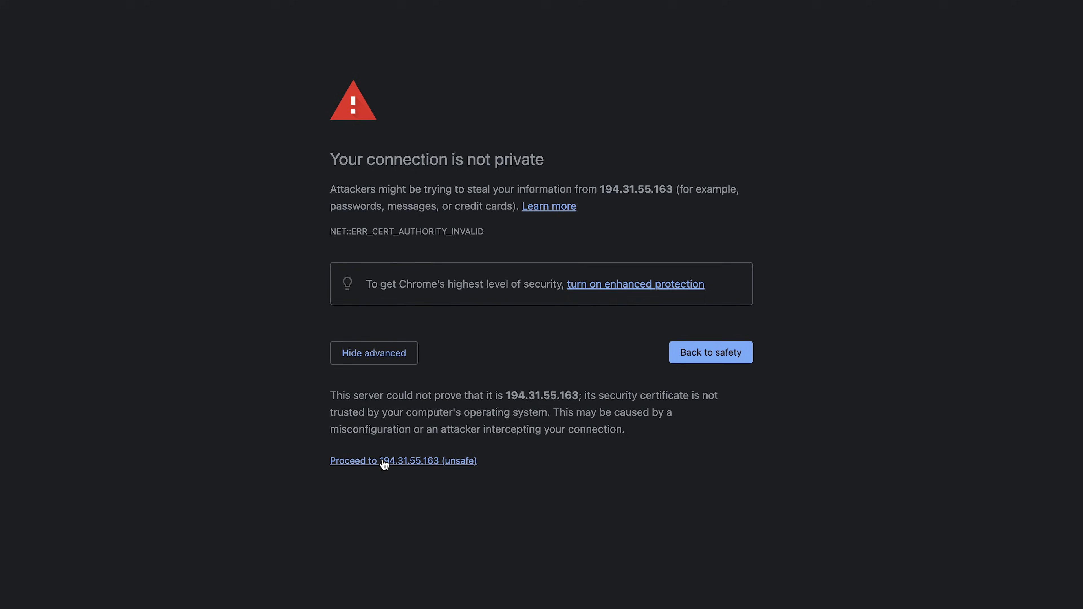
pyautogui.click(403, 462)
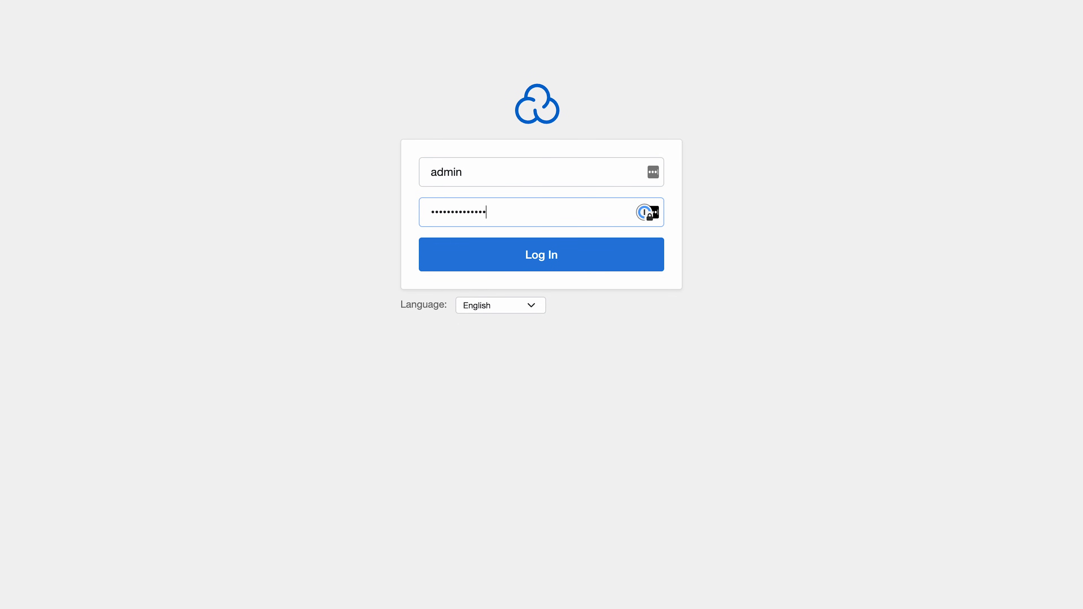
pyautogui.click(541, 254)
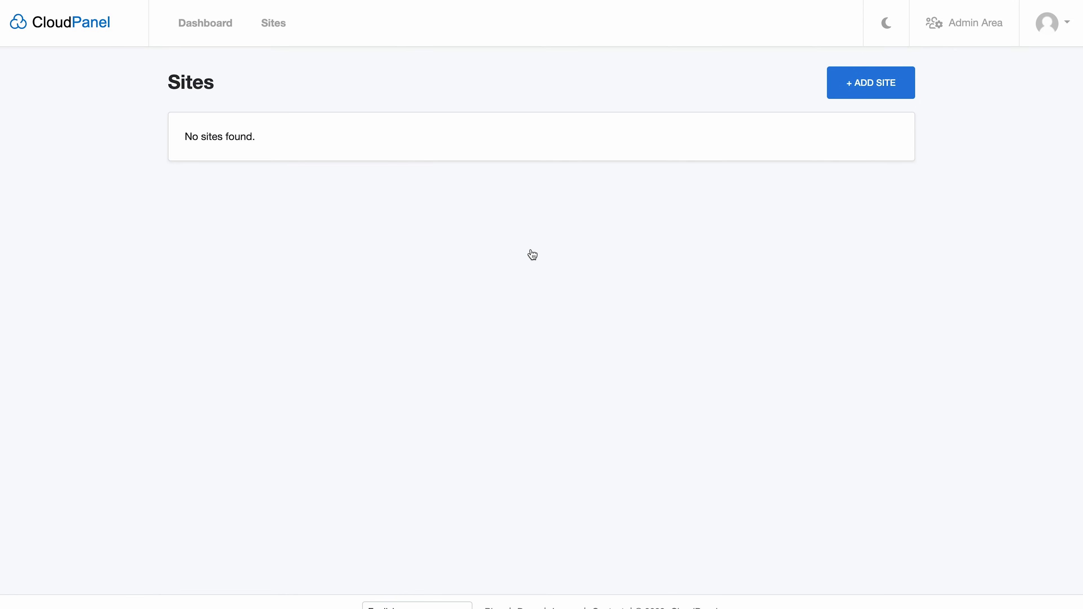
pyautogui.moveTo(356, 167)
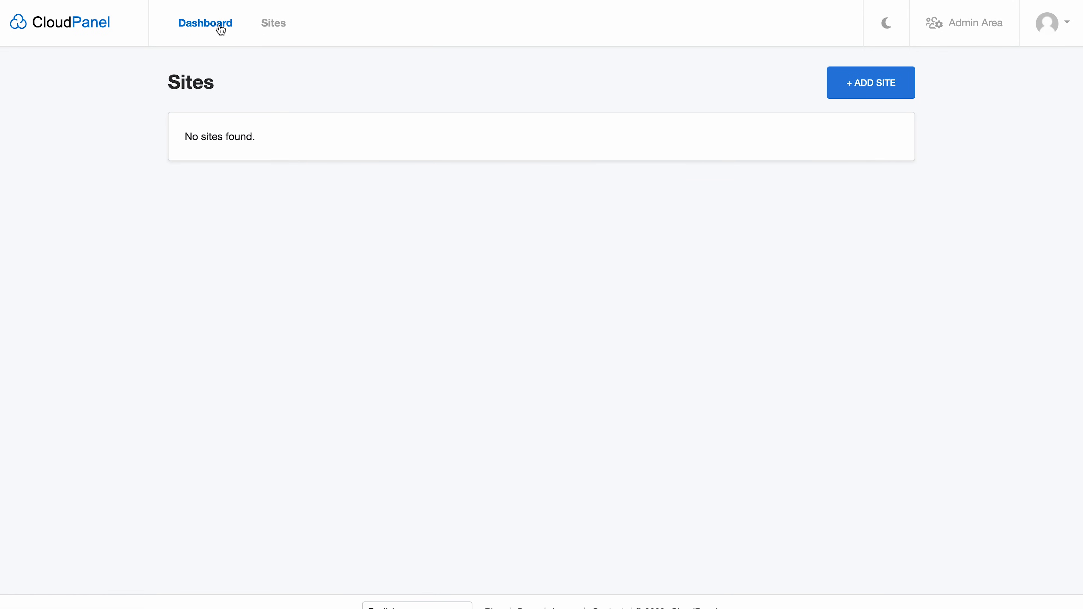
# - View the Dashboard's system details (Ubuntu 22.04, 2 cores, 8 GB) and CPU, memory, disk, load charts
pyautogui.click(204, 23)
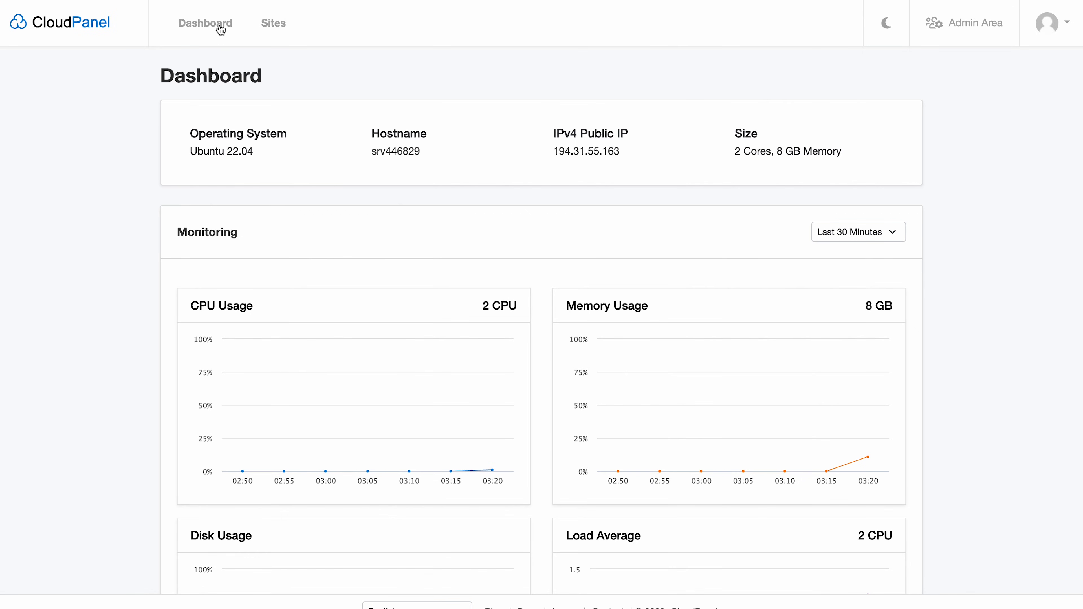
pyautogui.moveTo(154, 332)
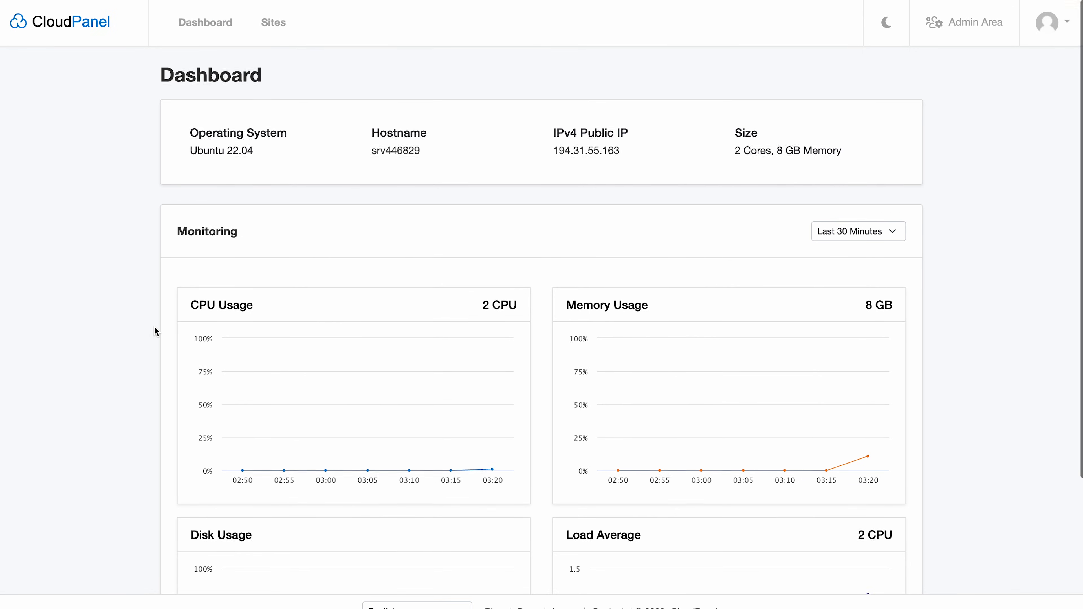
pyautogui.scroll(-3)
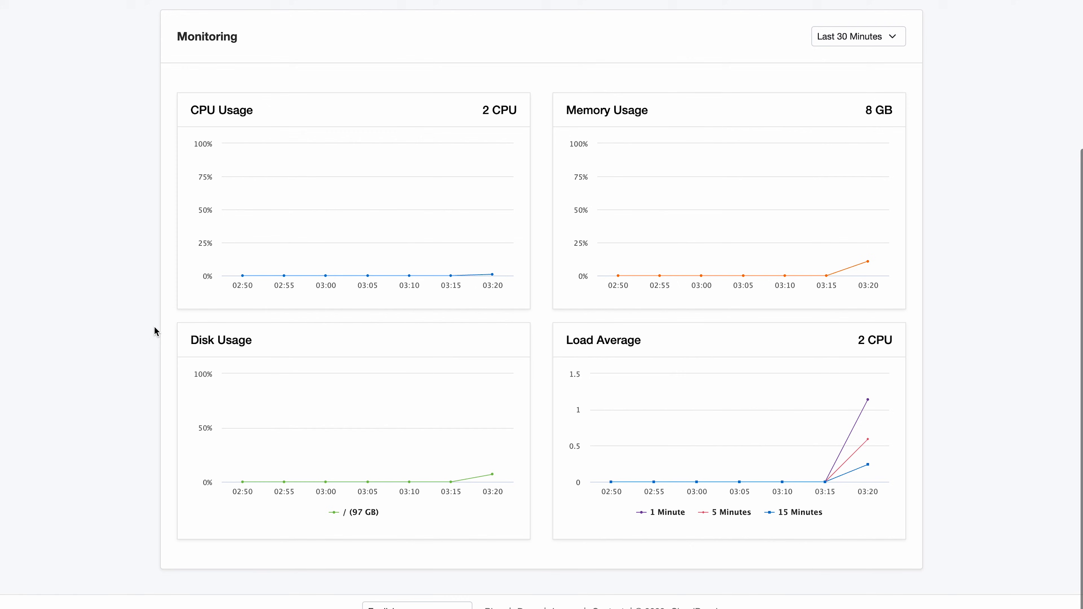